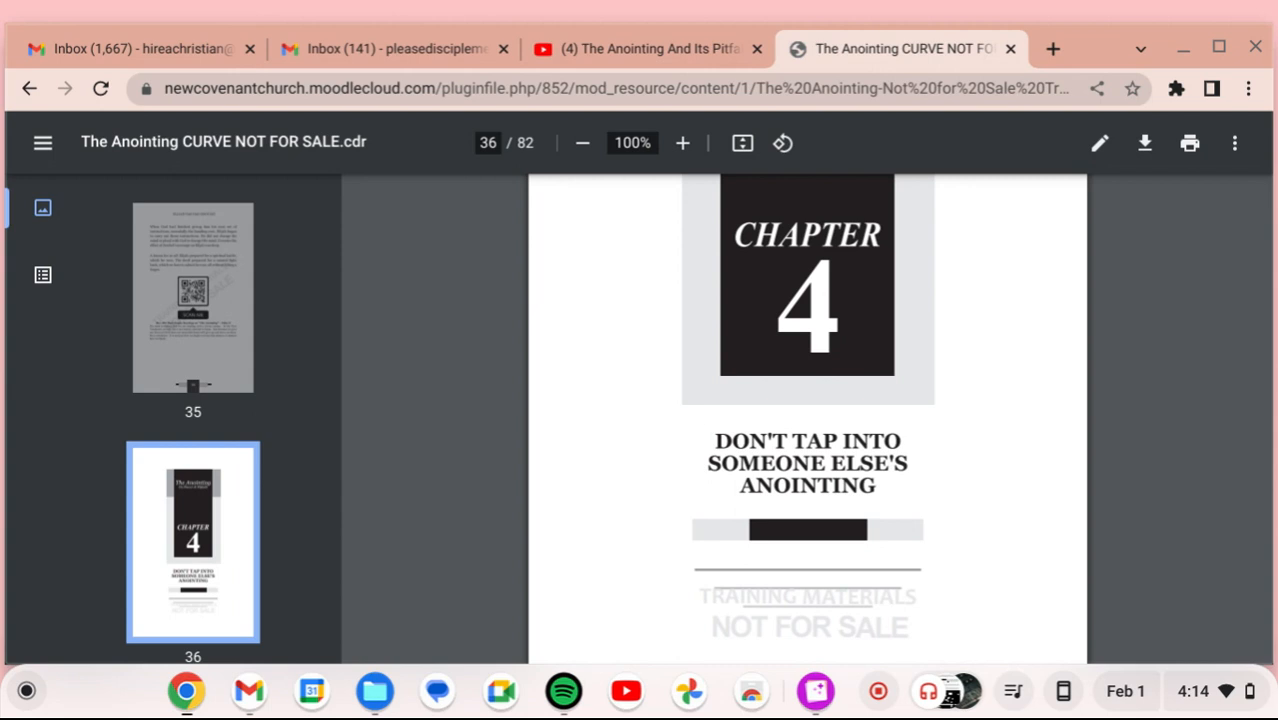
mouse_move(772, 360)
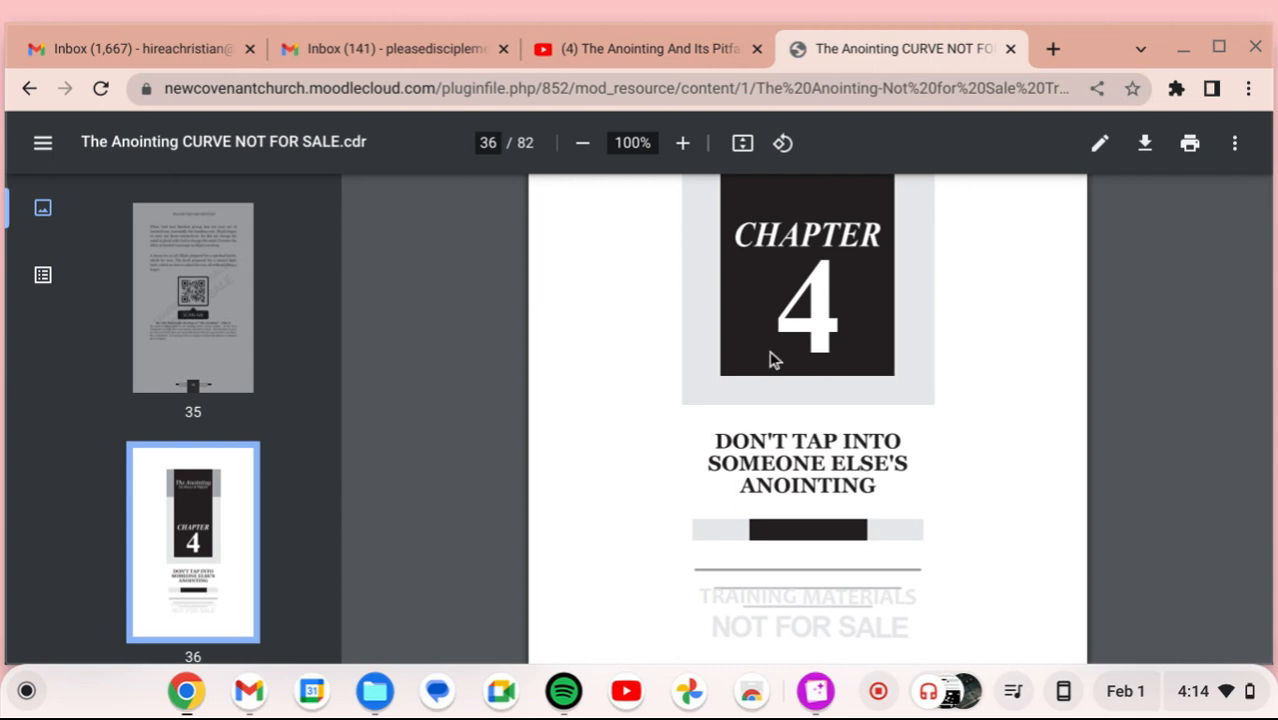
mouse_move(492, 318)
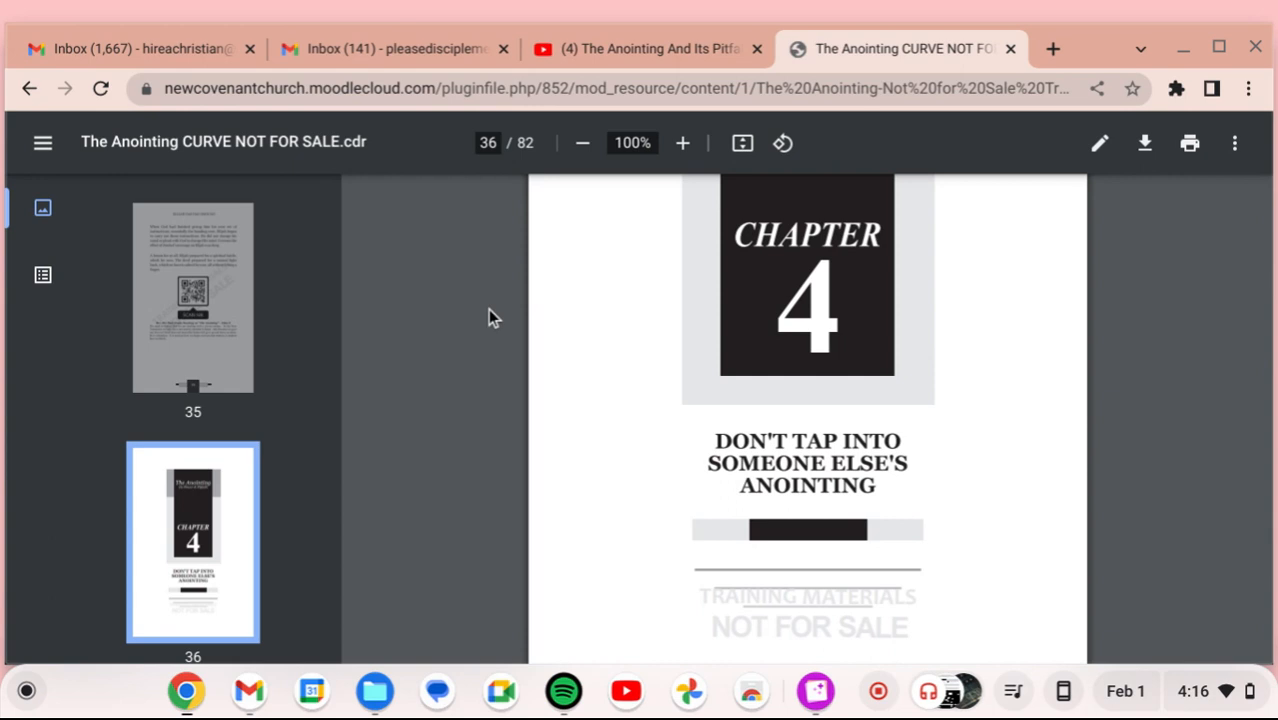
scroll("down", 3)
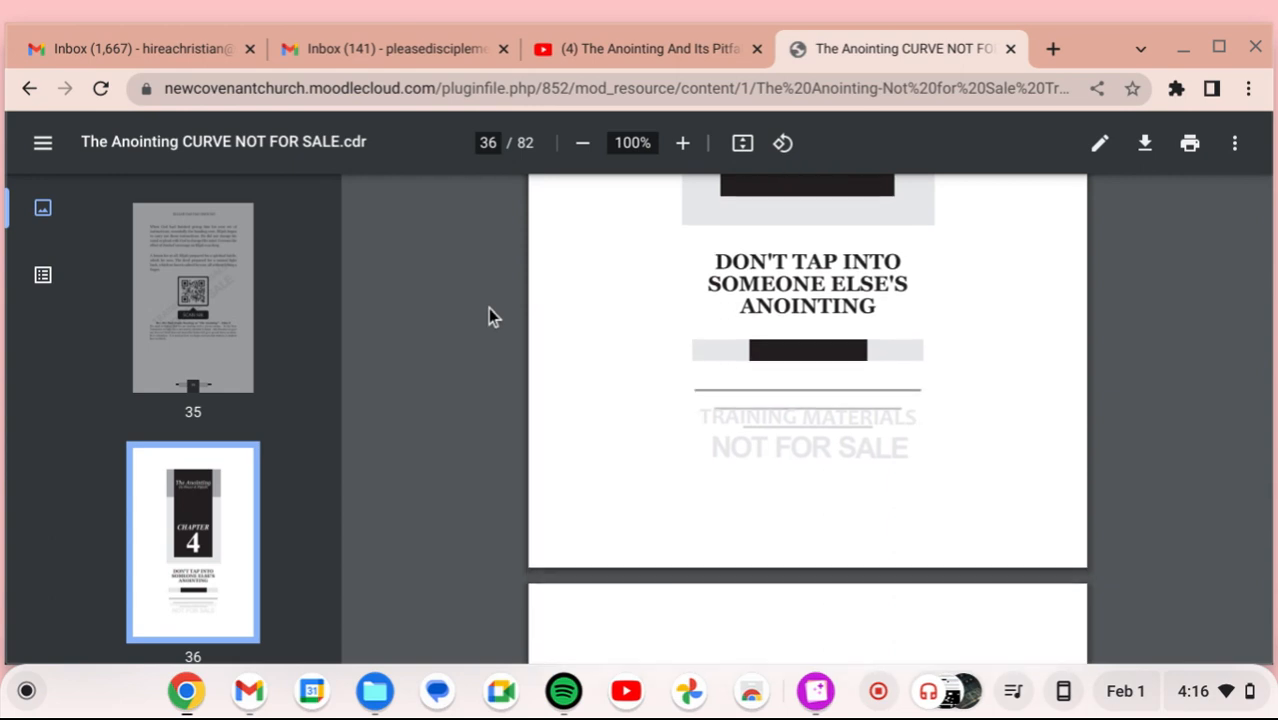
scroll("down", 3)
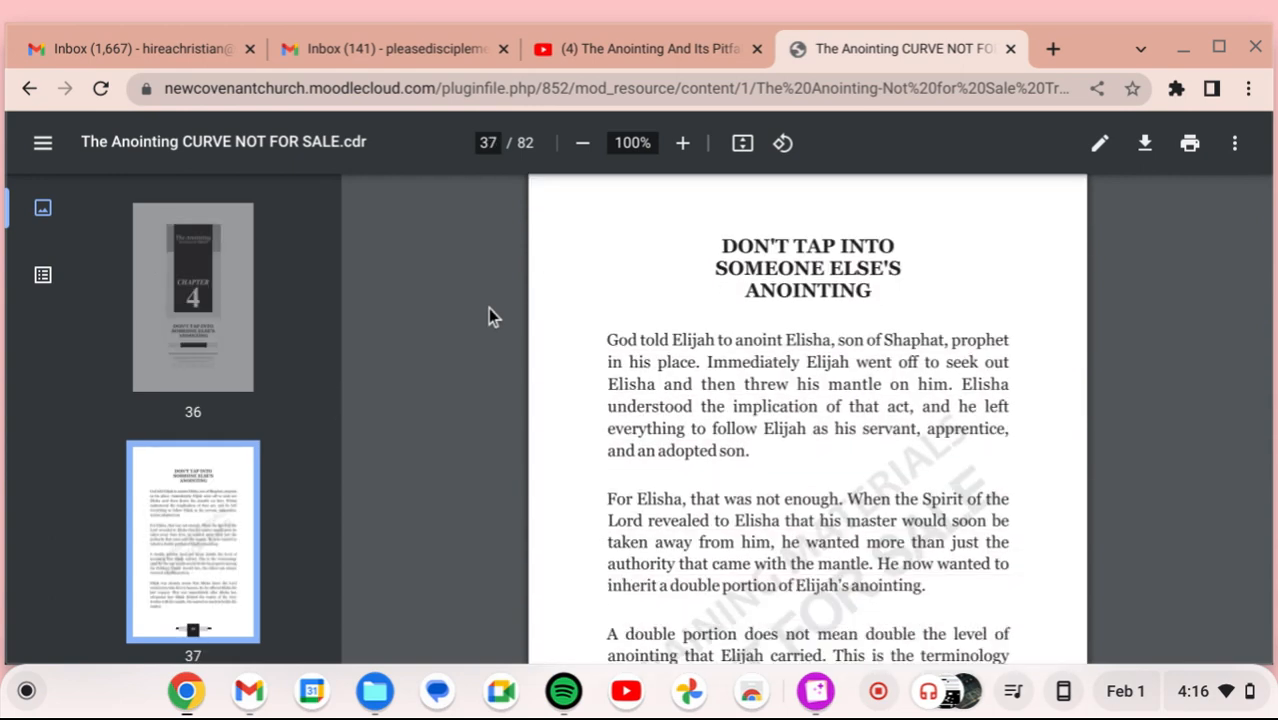
scroll("down", 3)
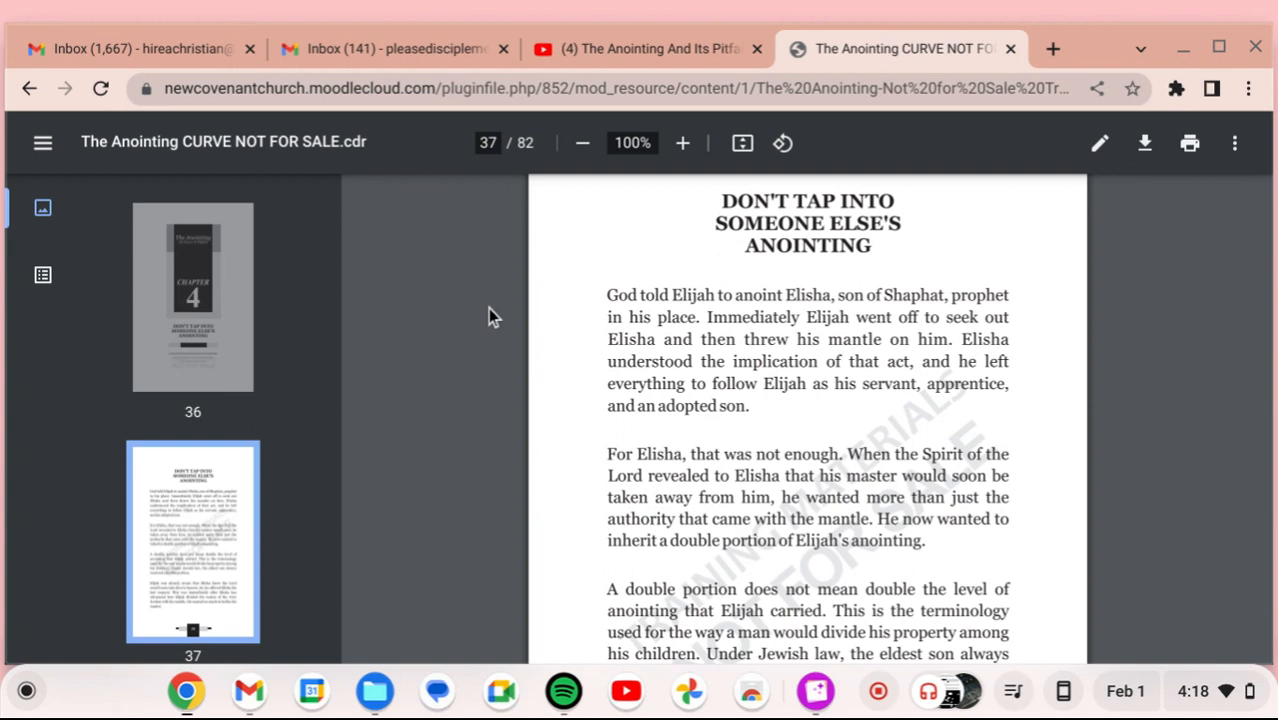
scroll("down", 3)
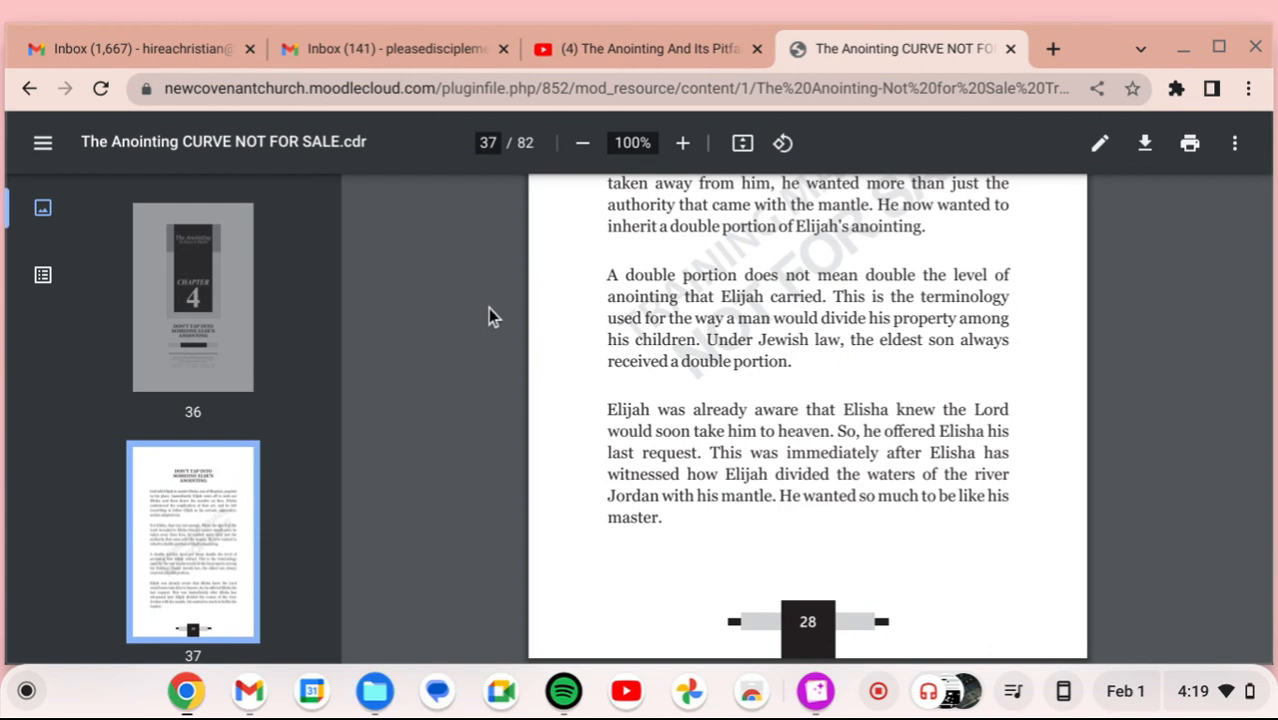
scroll("down", 3)
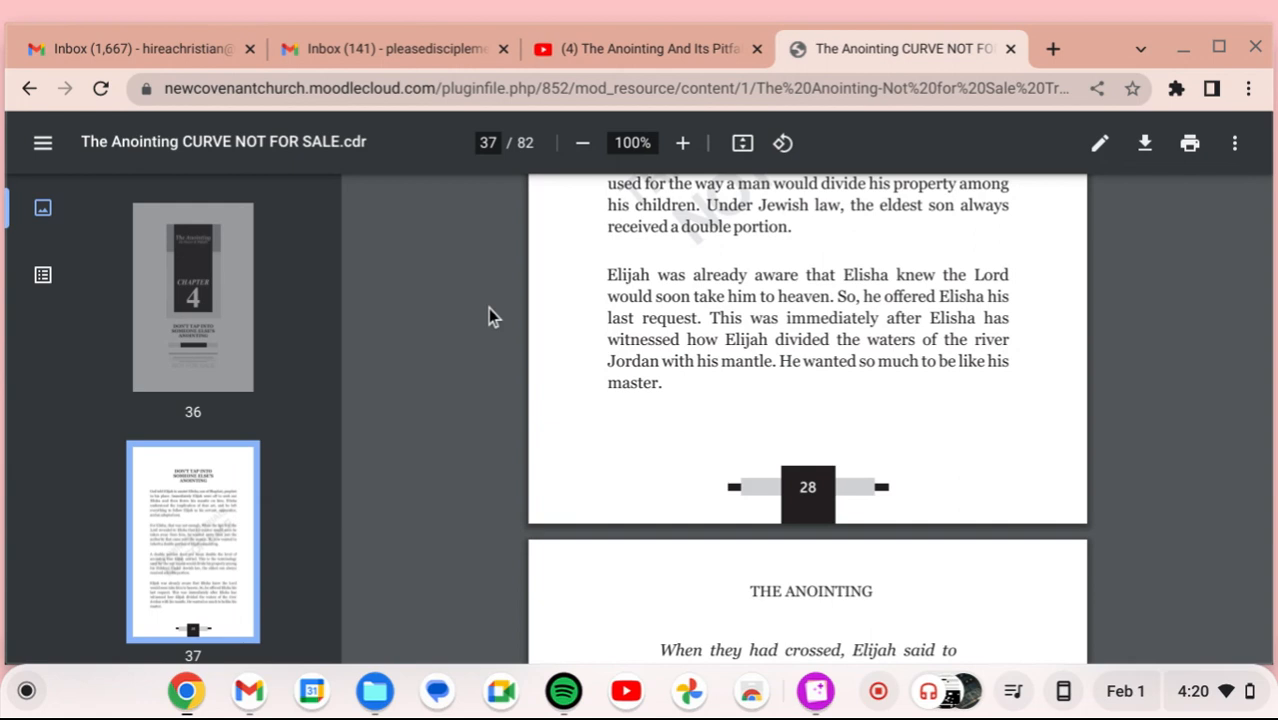
scroll("down", 3)
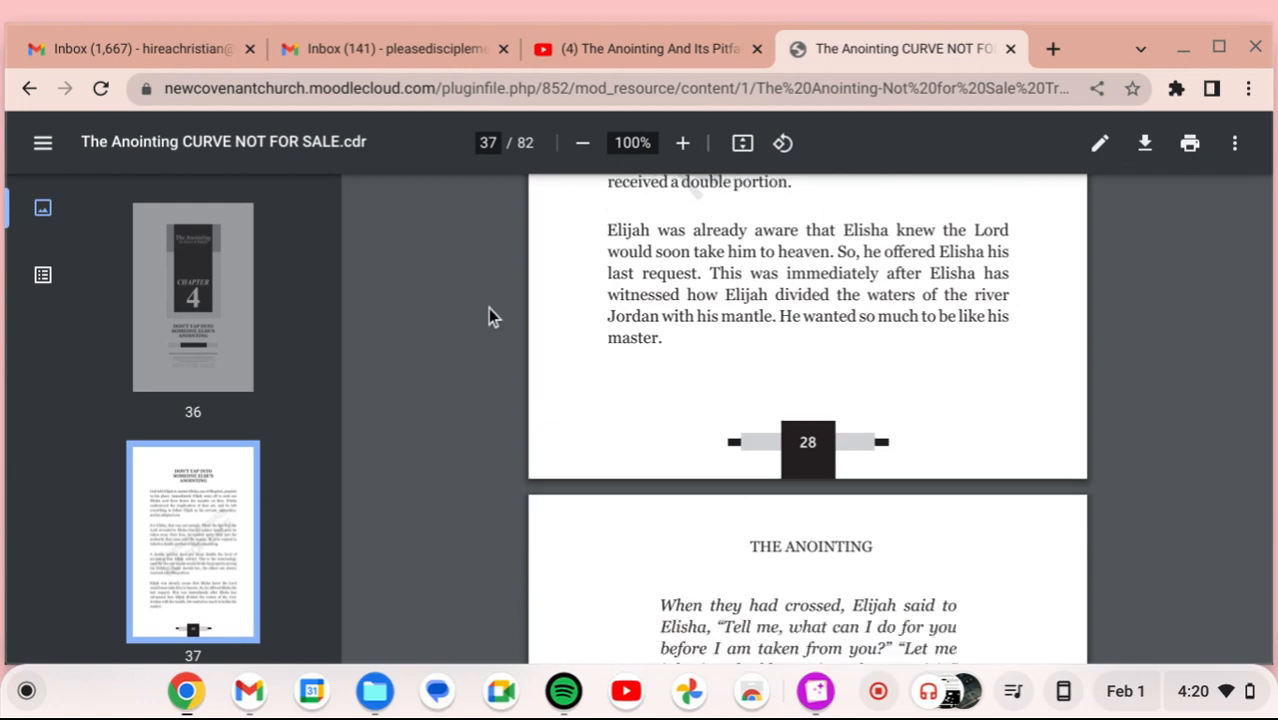
scroll("down", 3)
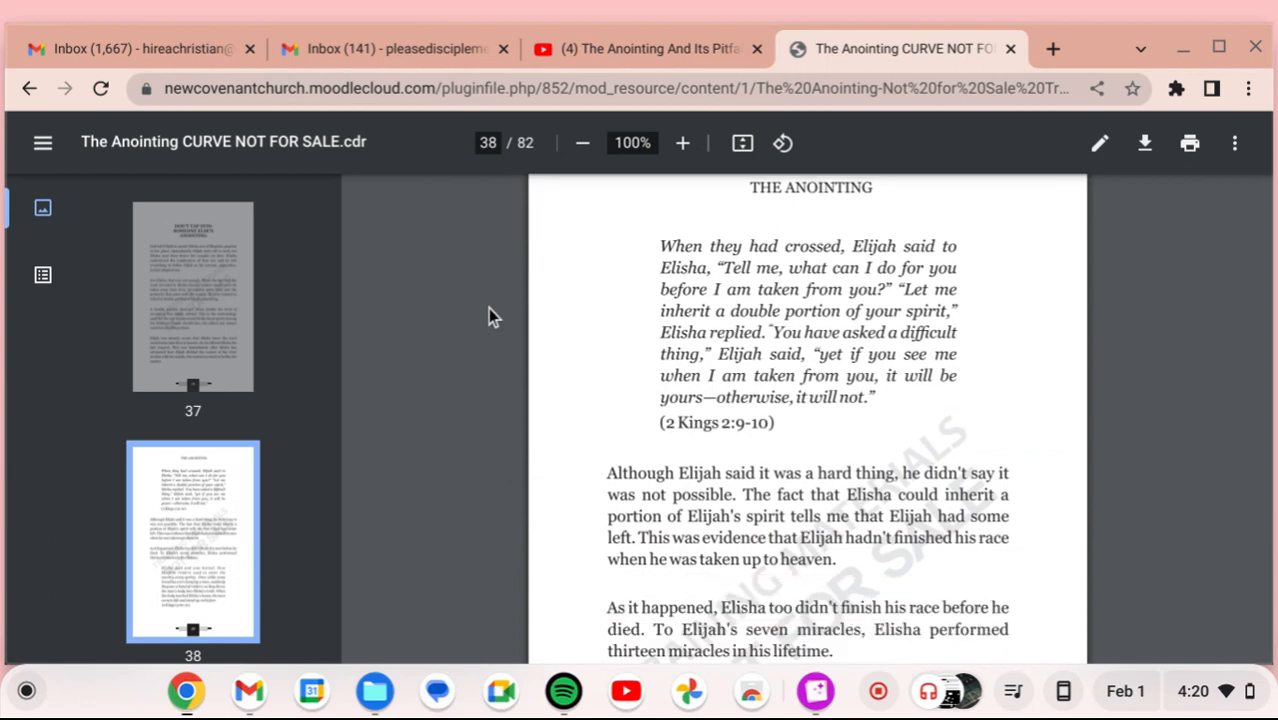
scroll("down", 3)
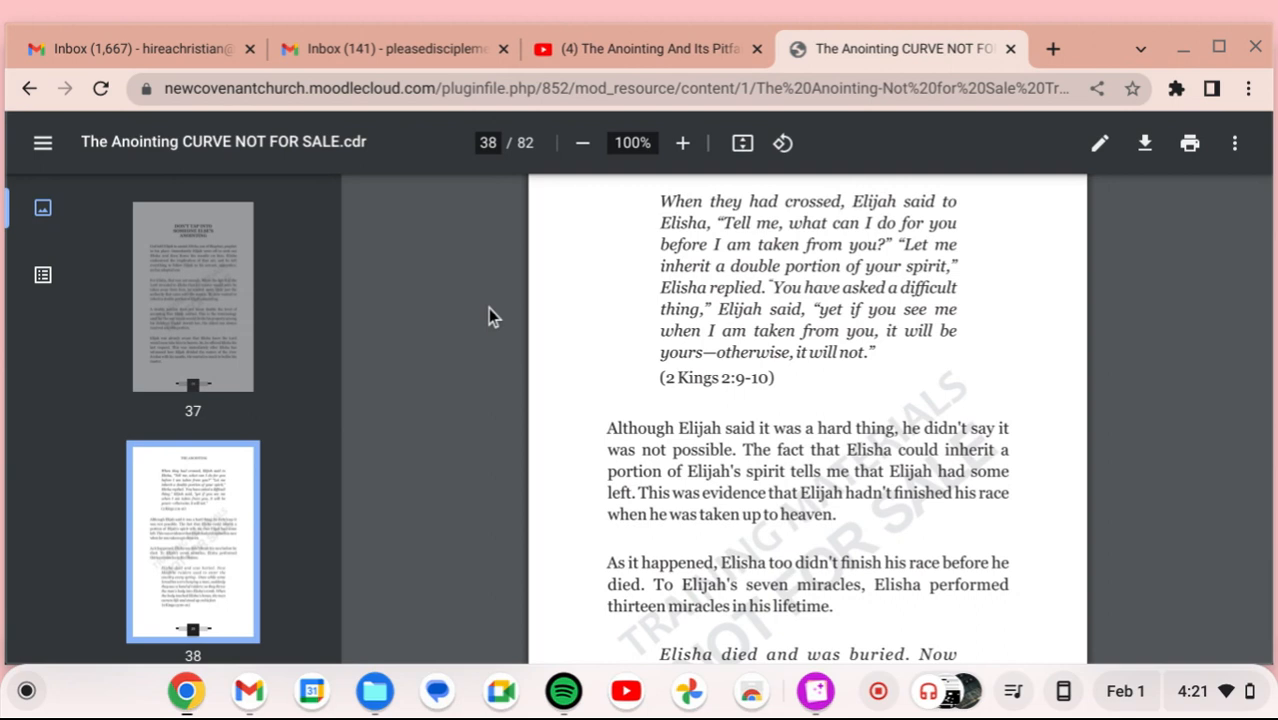
scroll("down", 3)
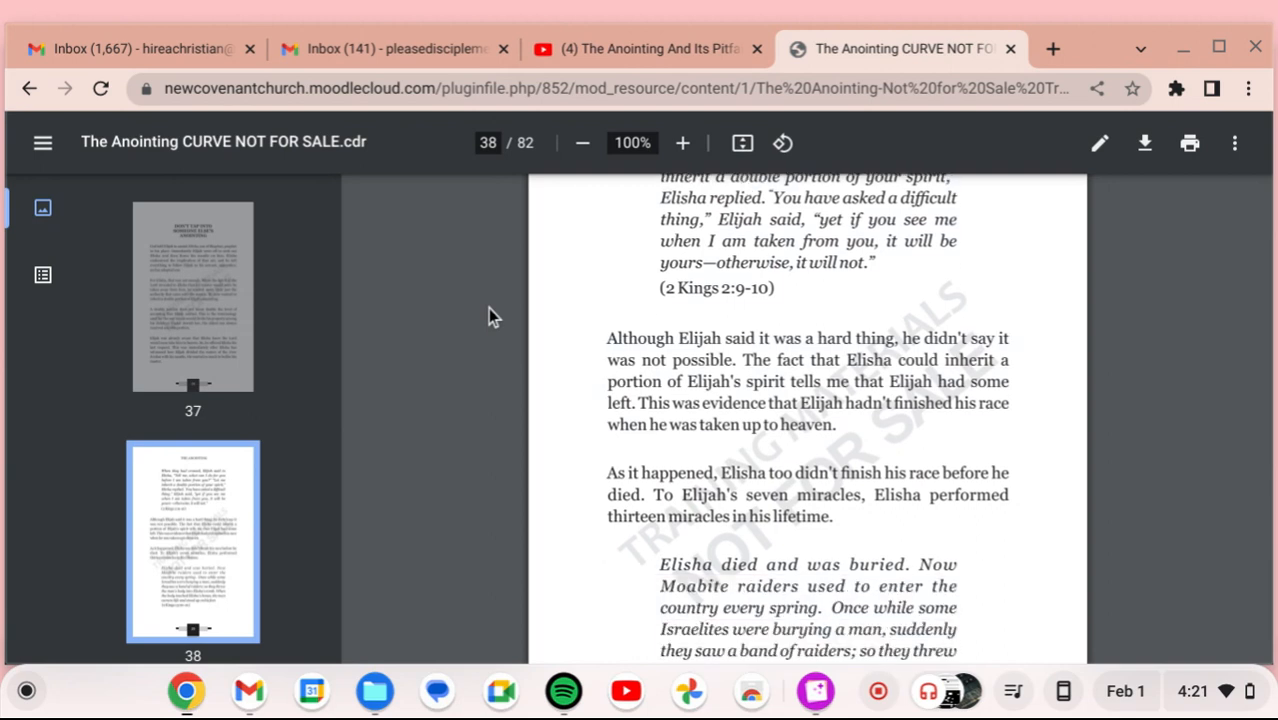
scroll("down", 3)
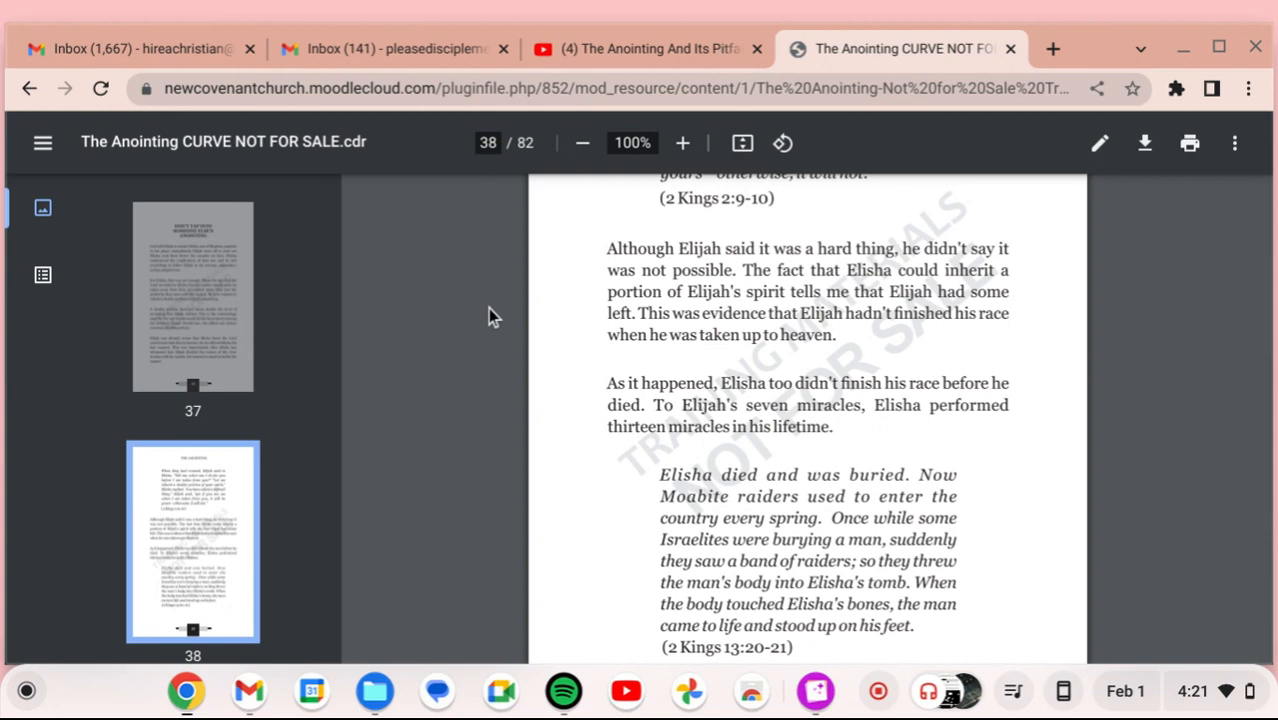
scroll("down", 3)
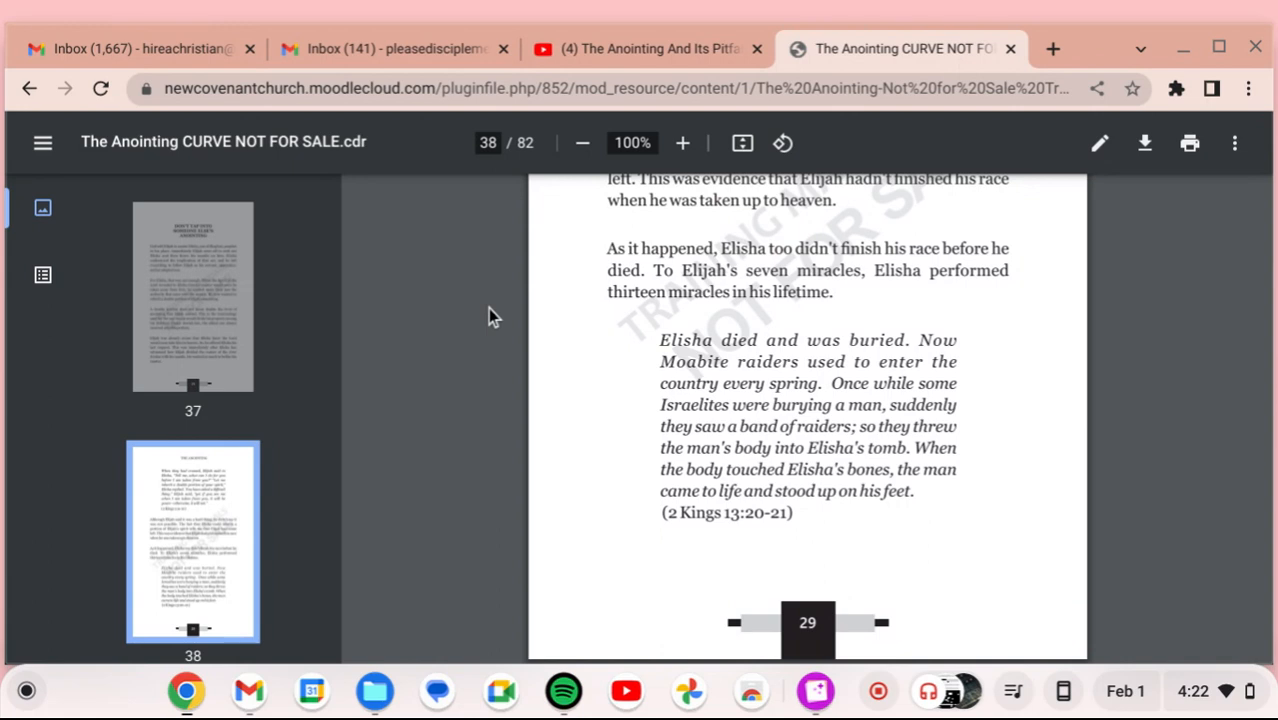
scroll("down", 3)
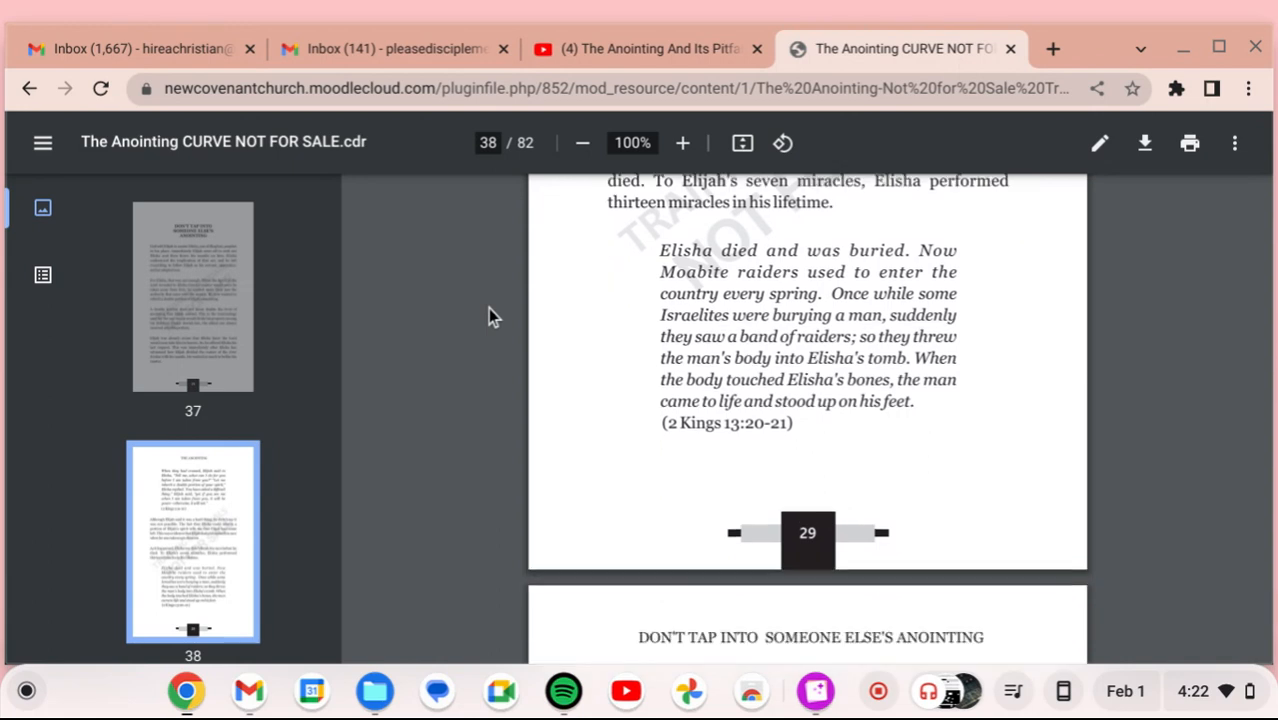
scroll("down", 3)
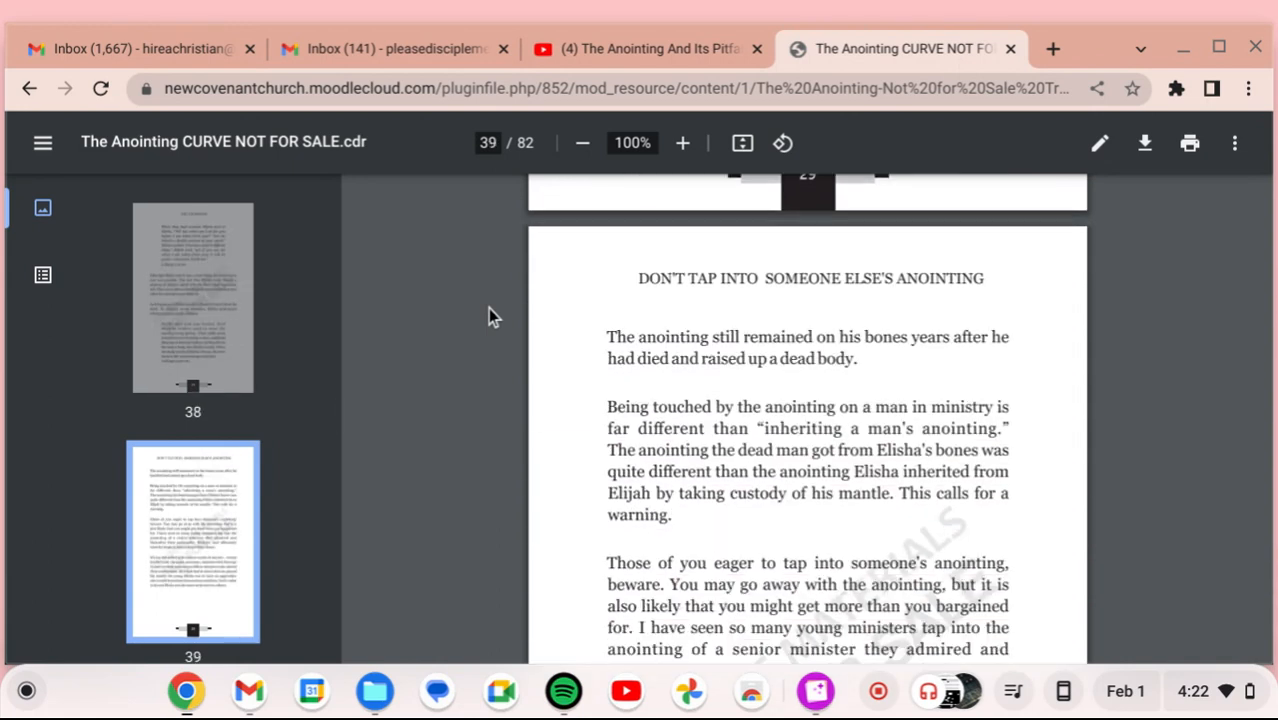
scroll("down", 3)
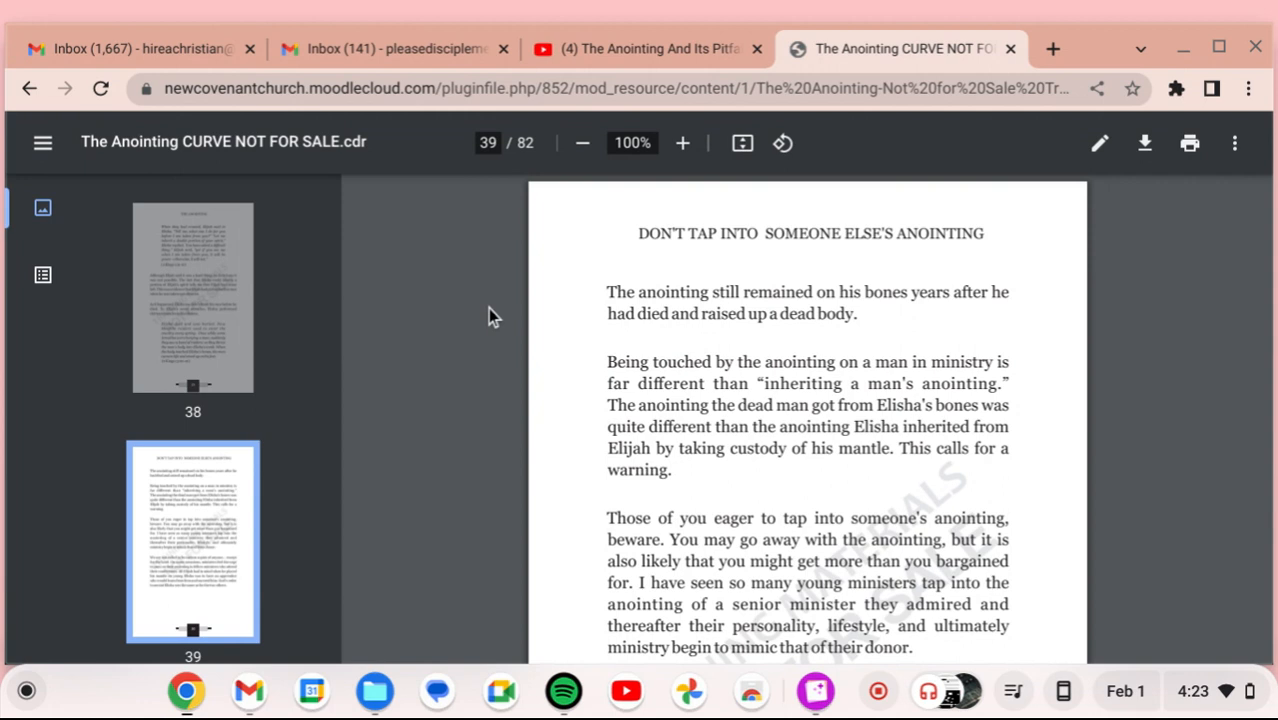
scroll("down", 3)
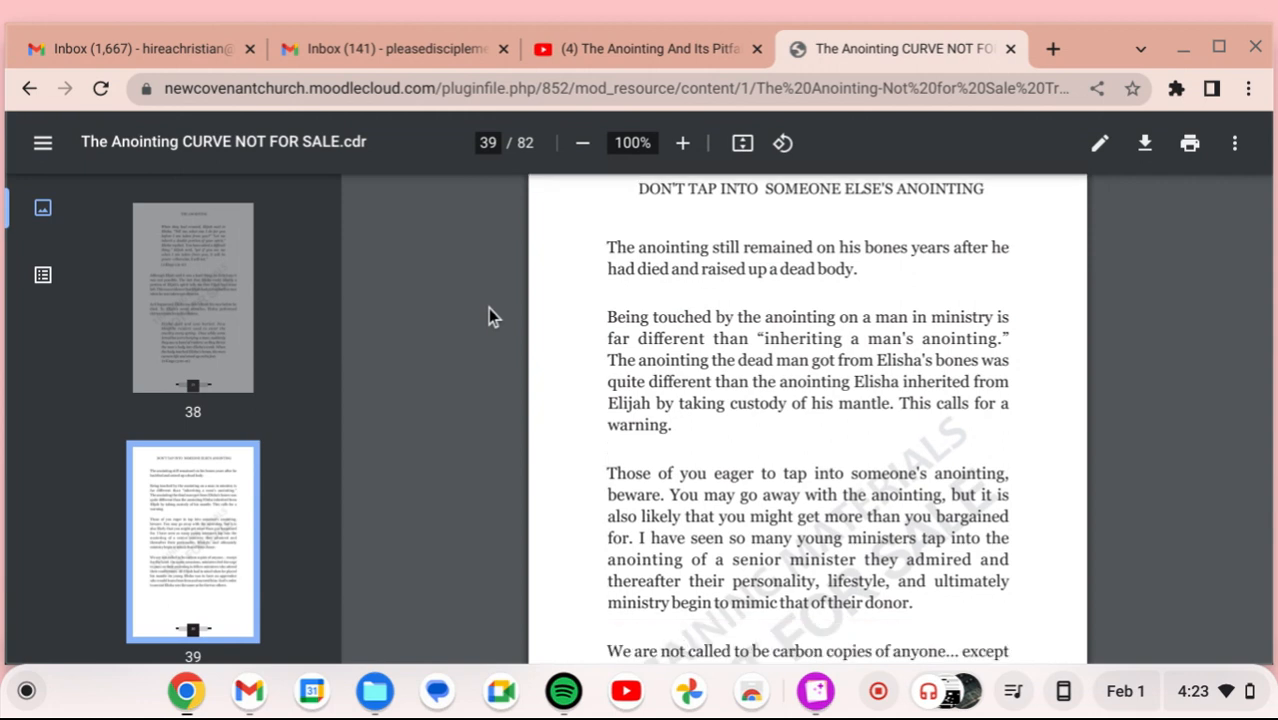
scroll("down", 3)
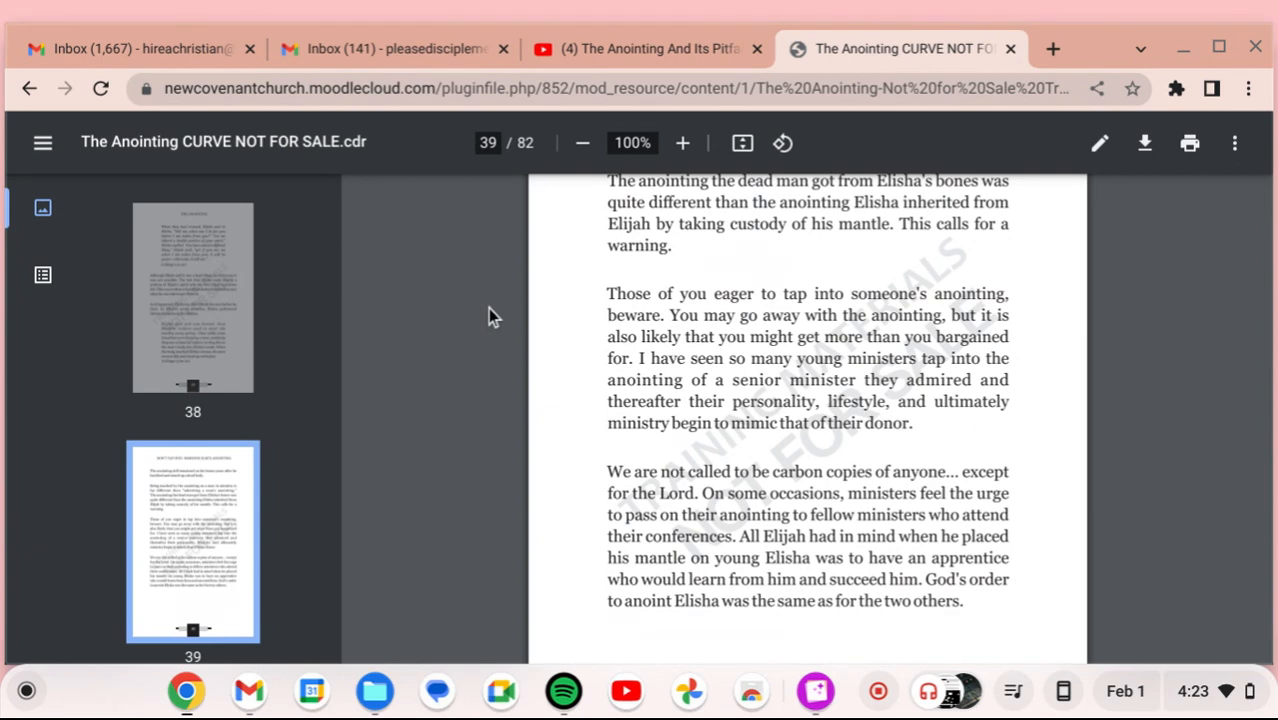
scroll("down", 3)
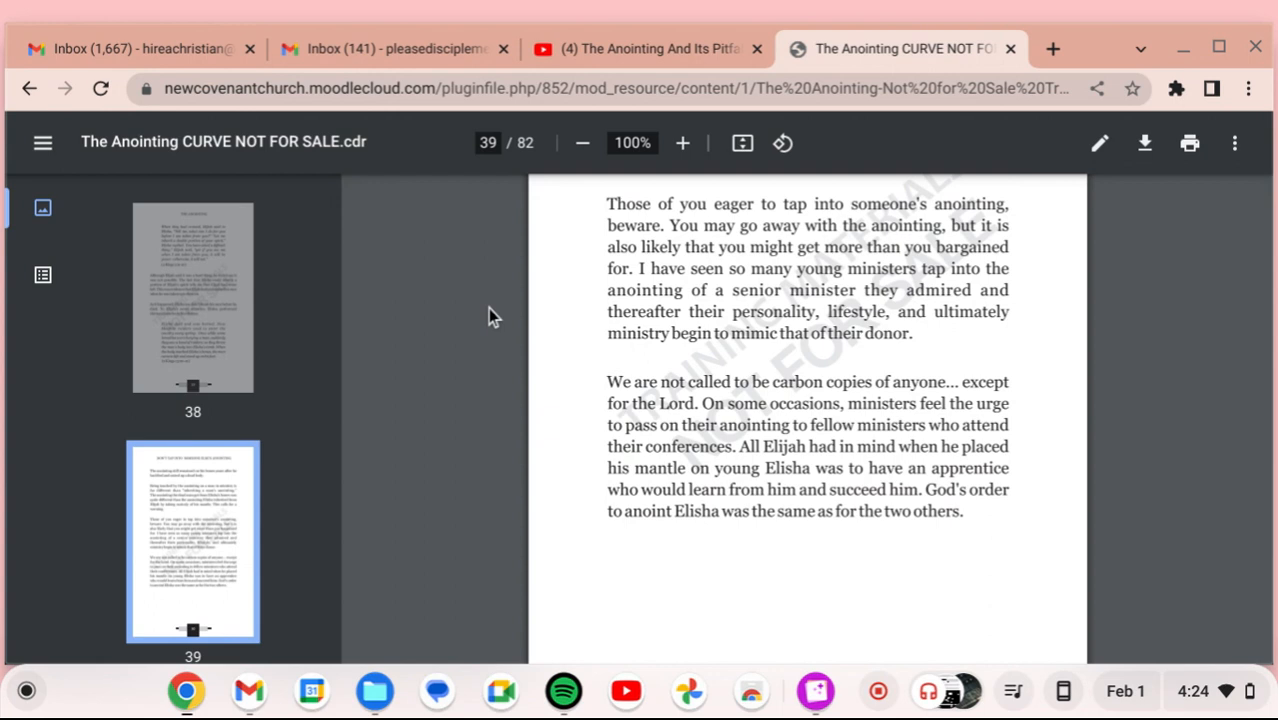
scroll("down", 3)
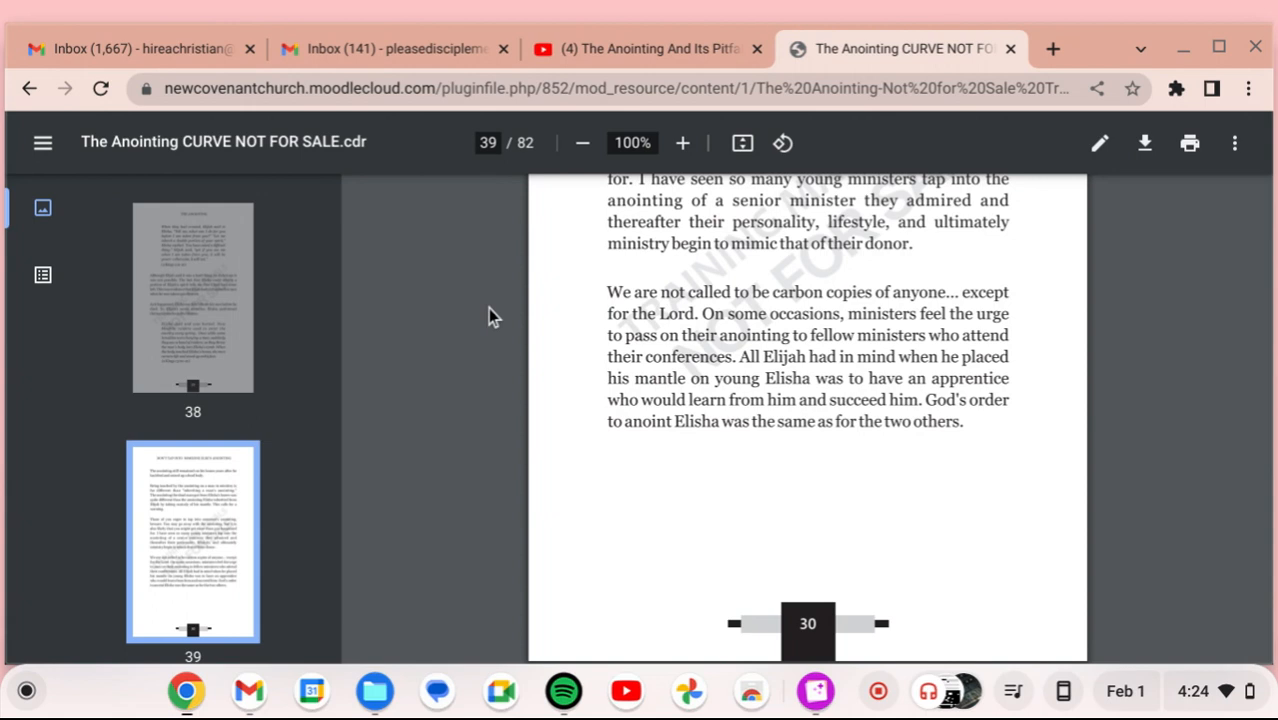
scroll("down", 3)
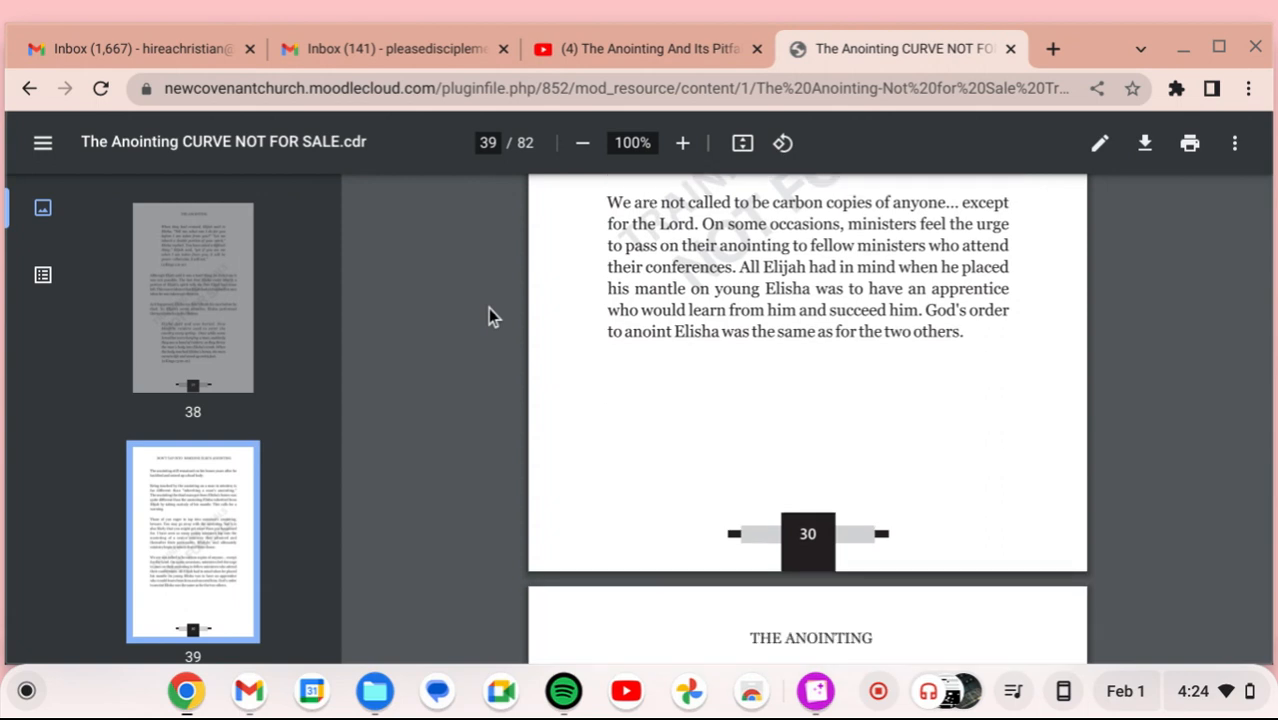
scroll("down", 3)
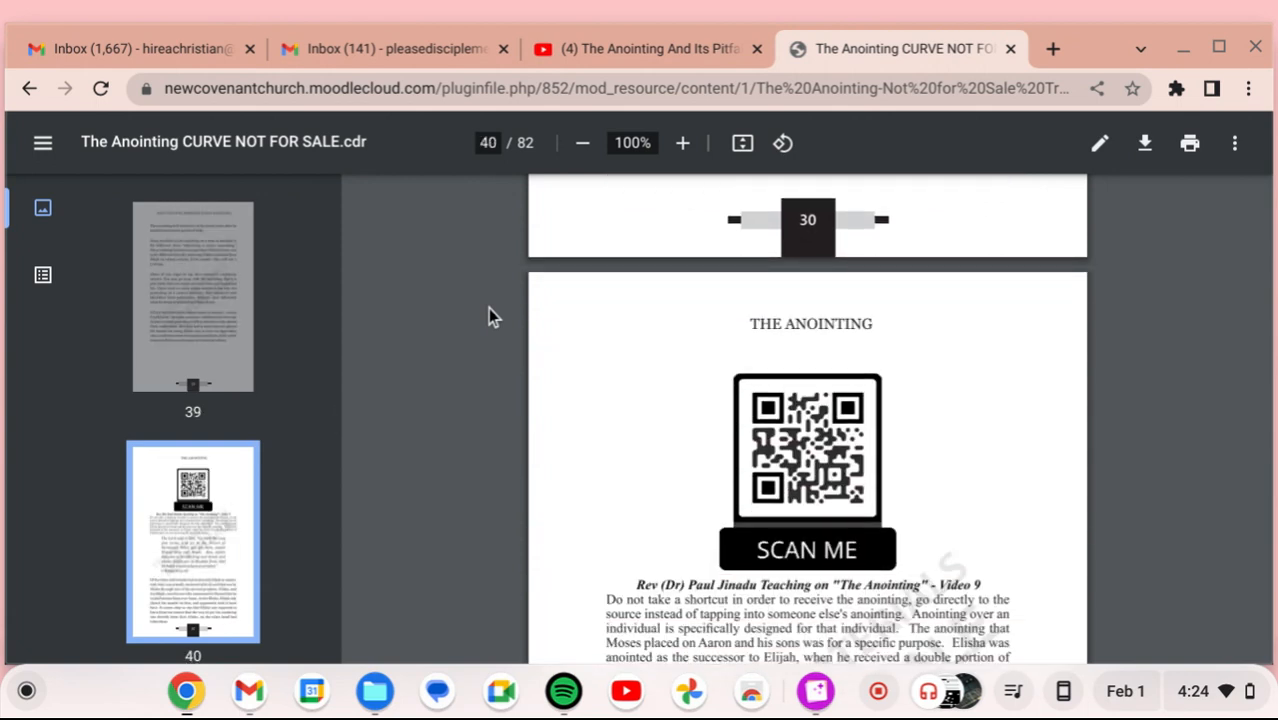
scroll("down", 3)
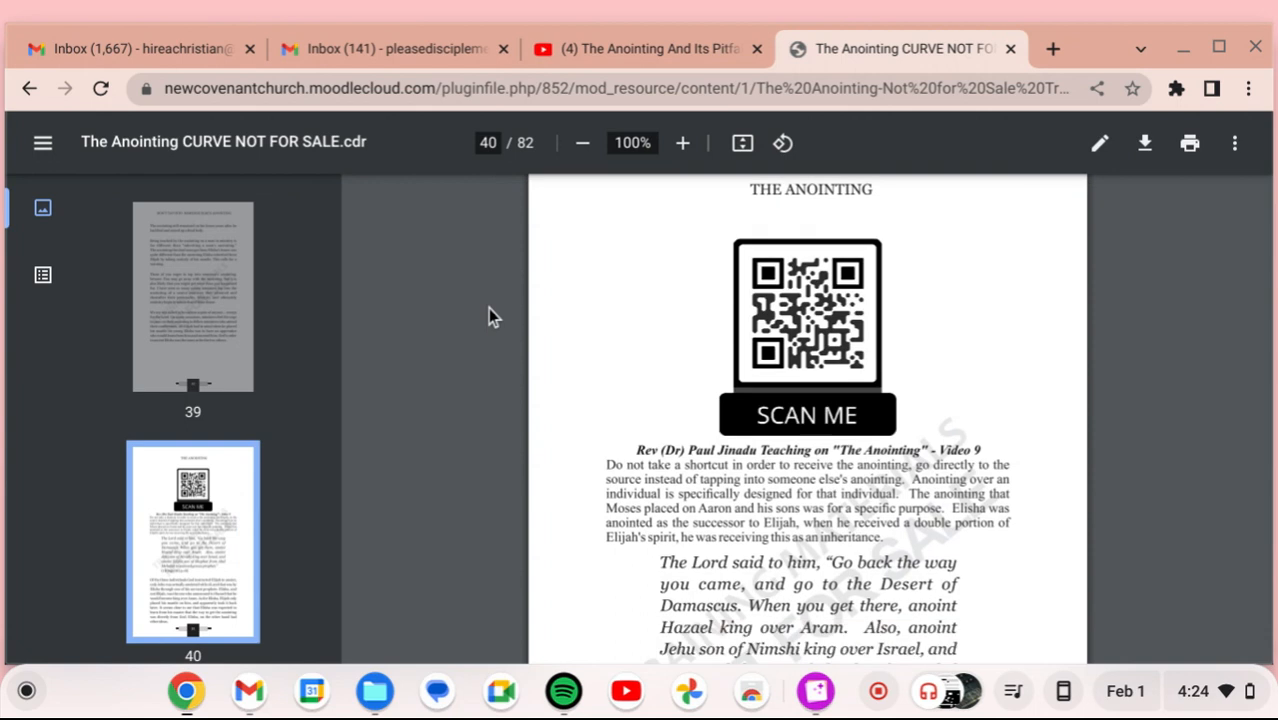
scroll("down", 3)
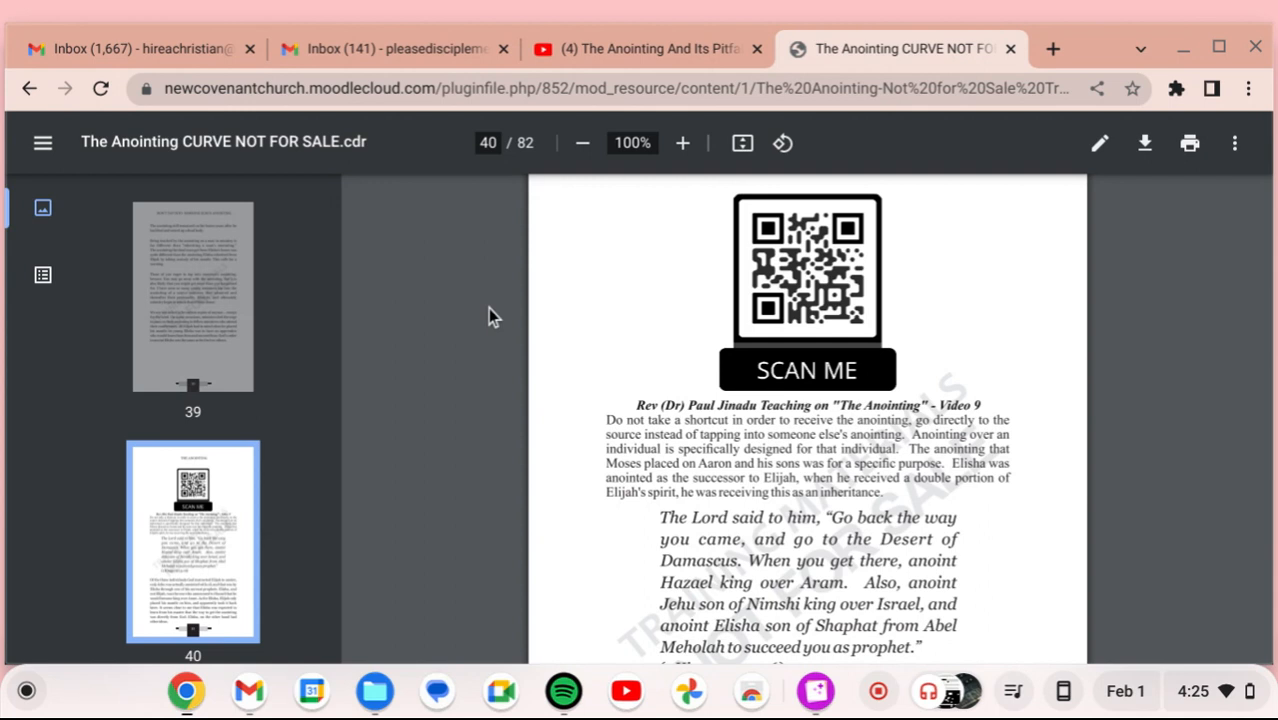
scroll("down", 3)
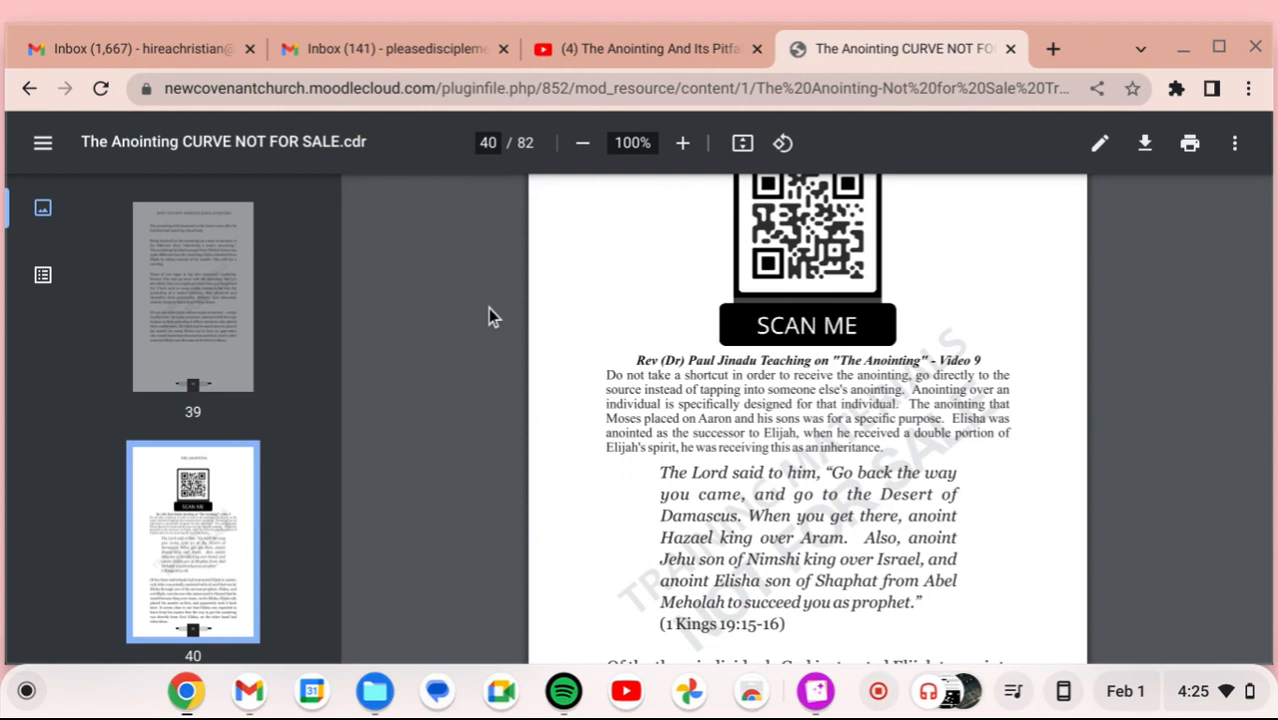
scroll("down", 3)
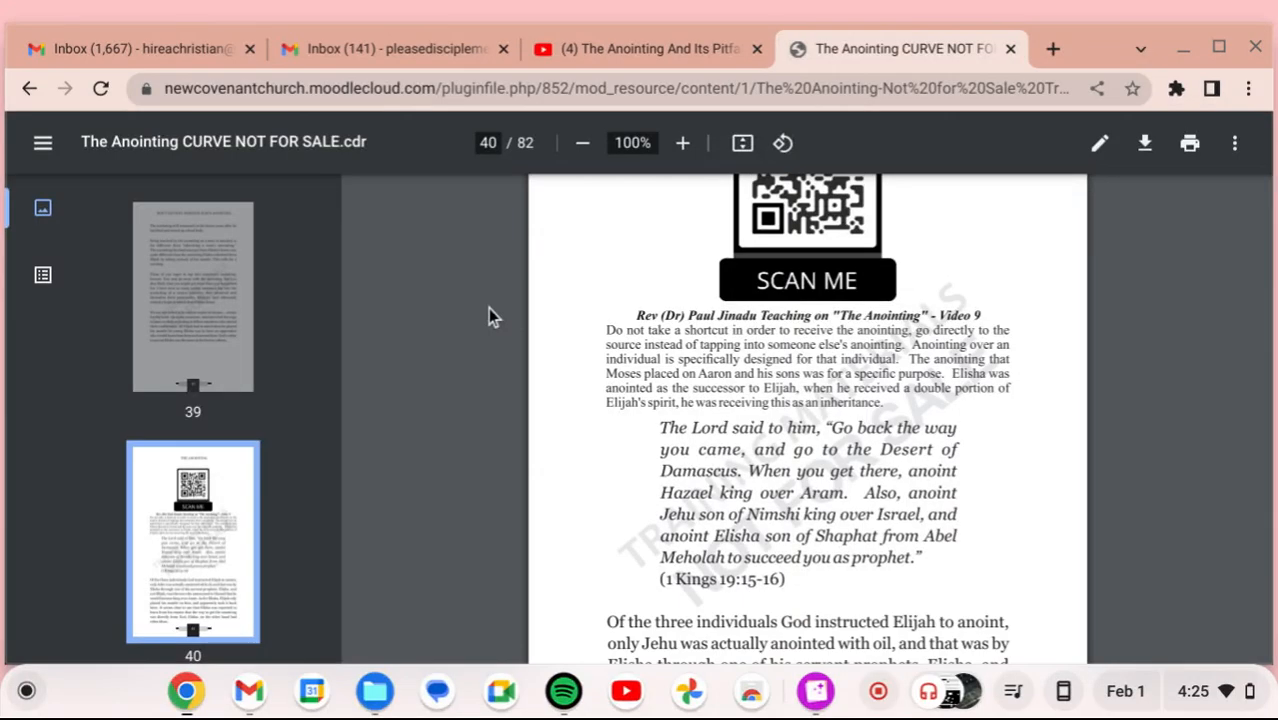
scroll("down", 3)
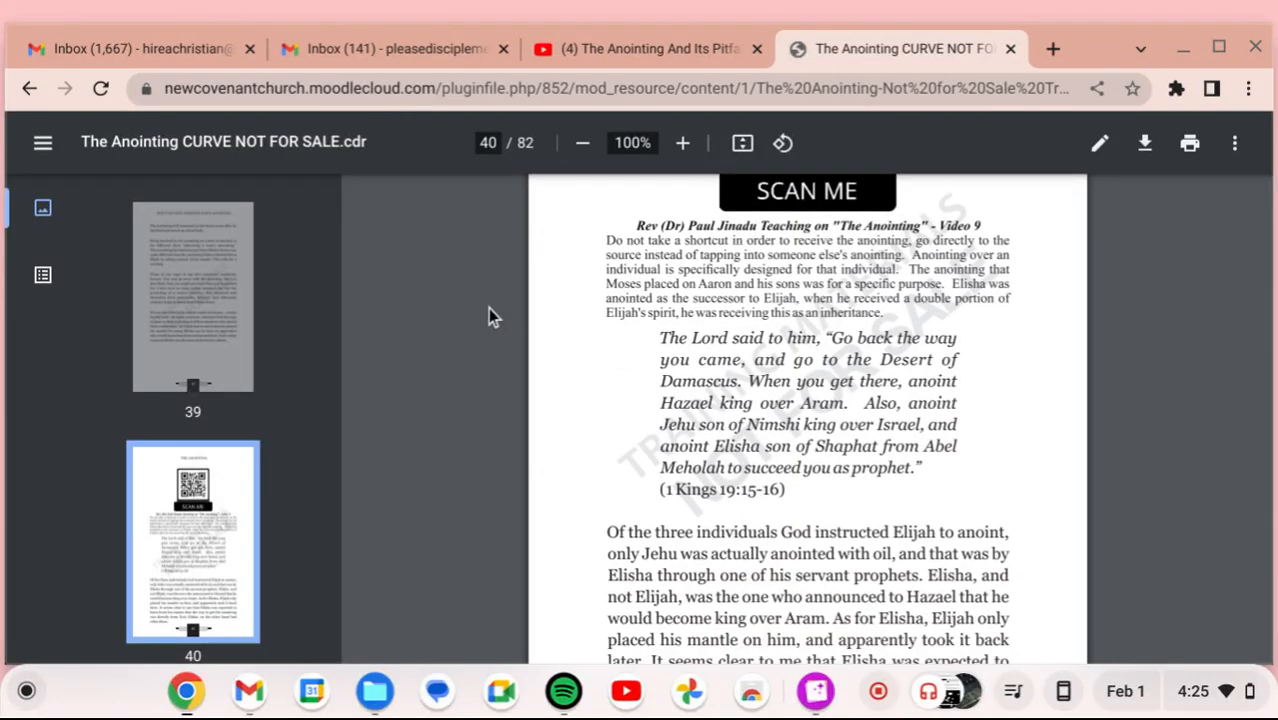
scroll("down", 3)
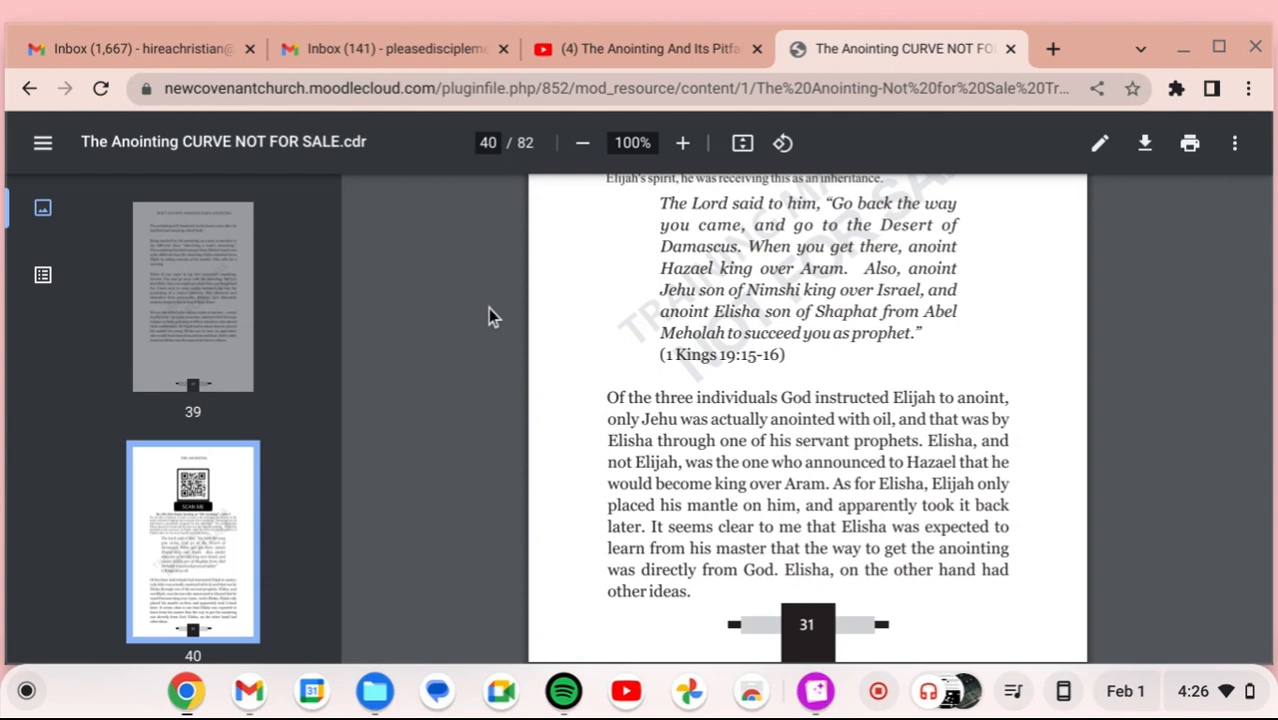
scroll("down", 3)
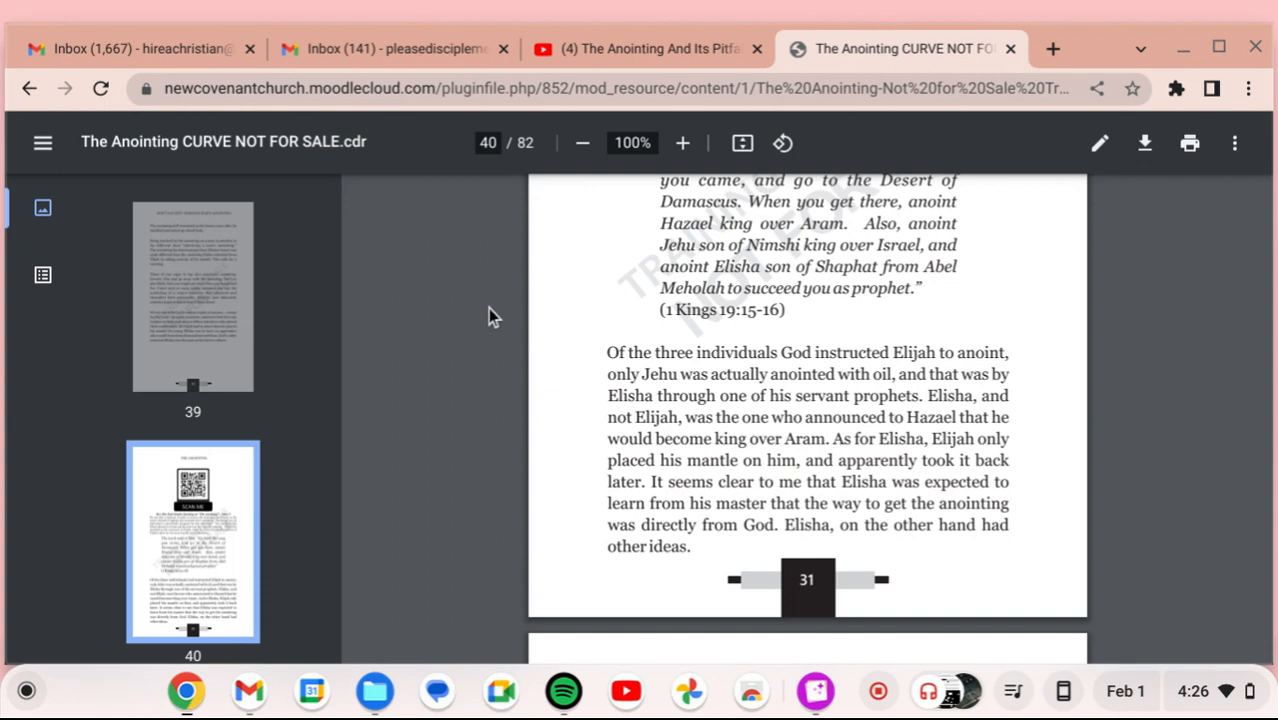
scroll("down", 3)
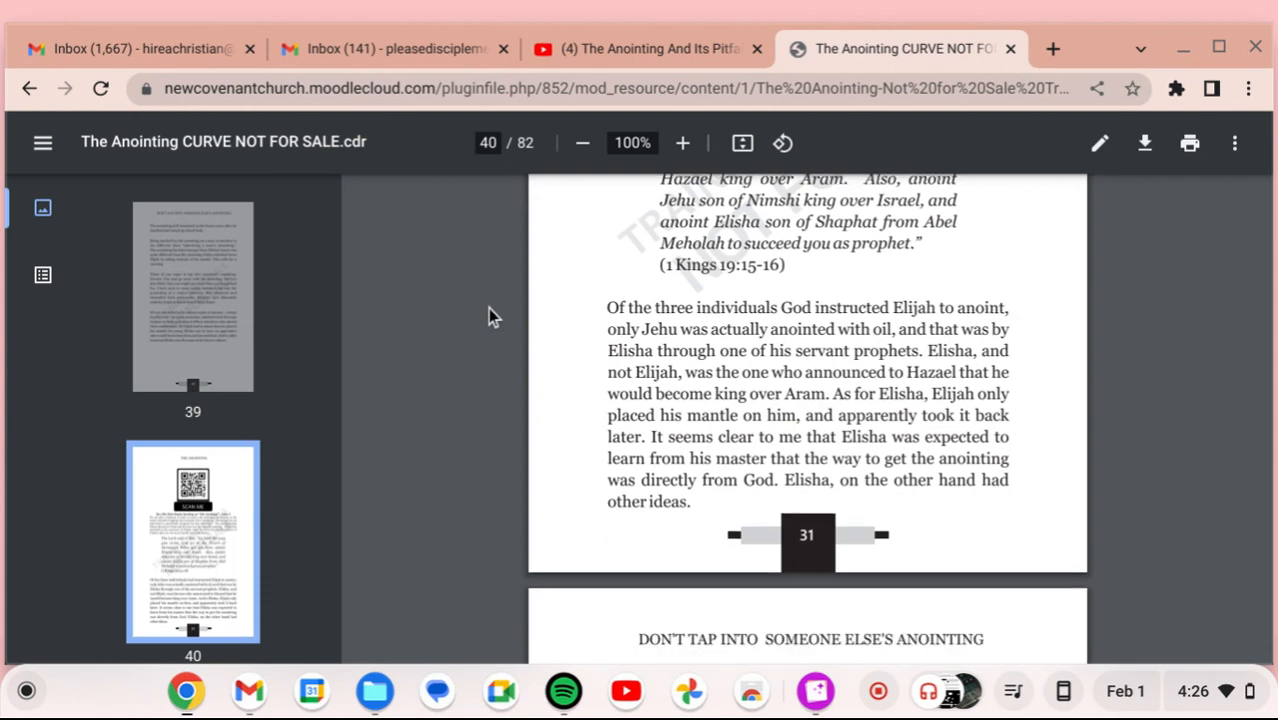
scroll("down", 3)
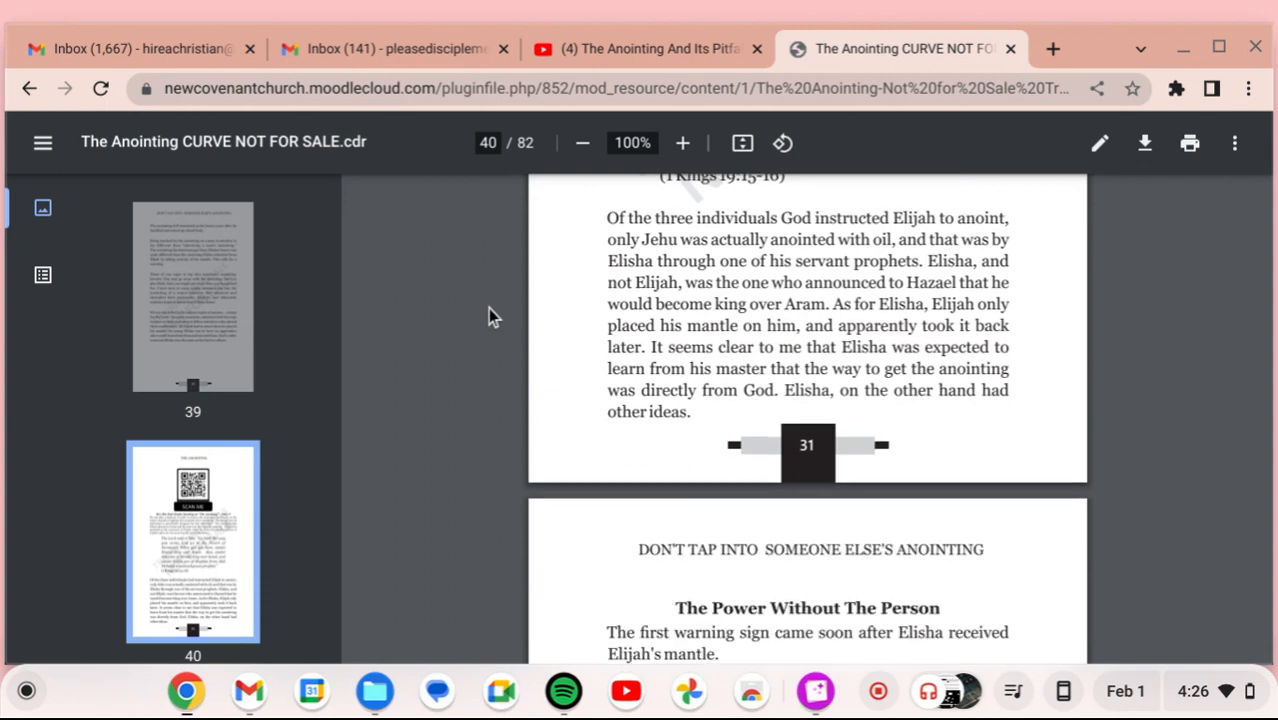
scroll("down", 3)
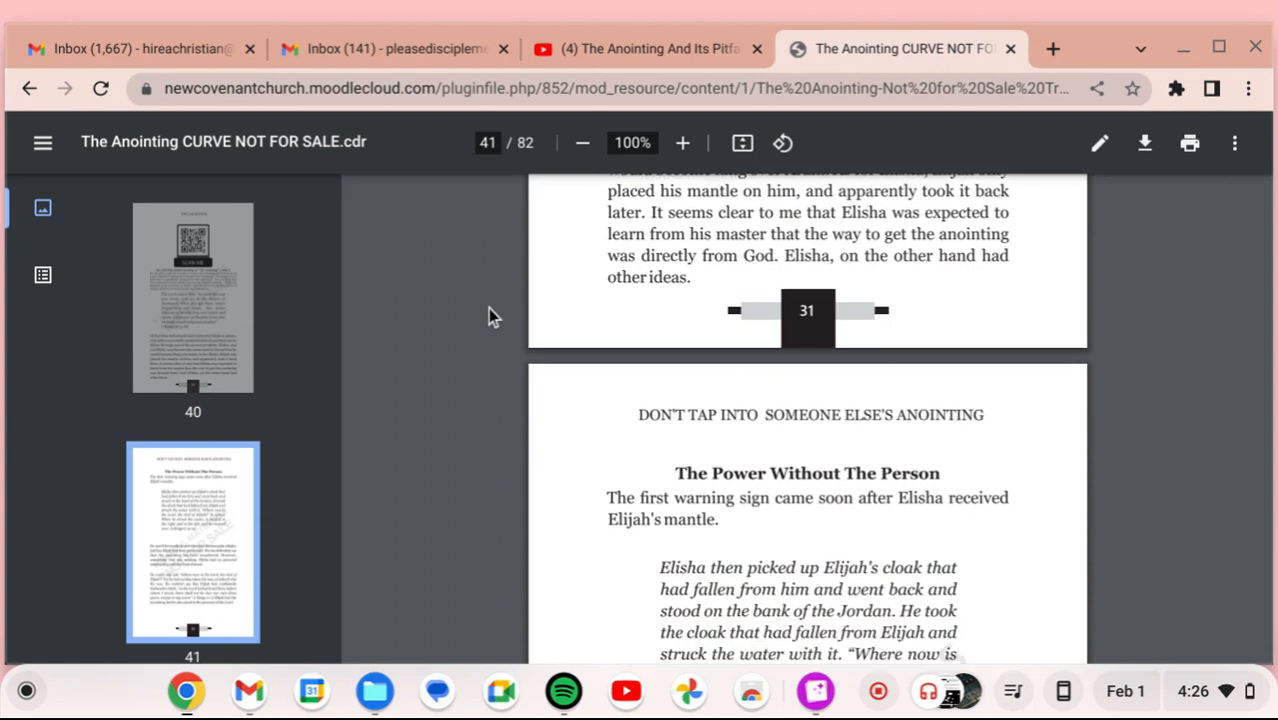
scroll("down", 3)
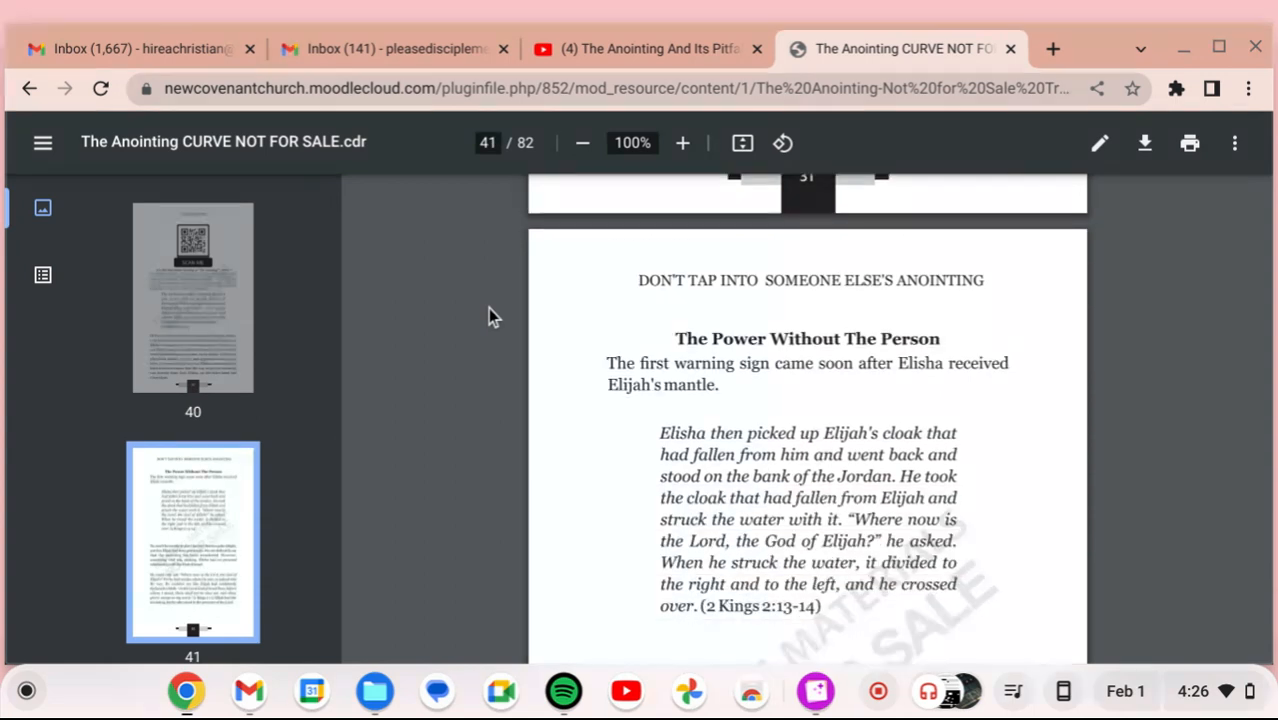
scroll("down", 3)
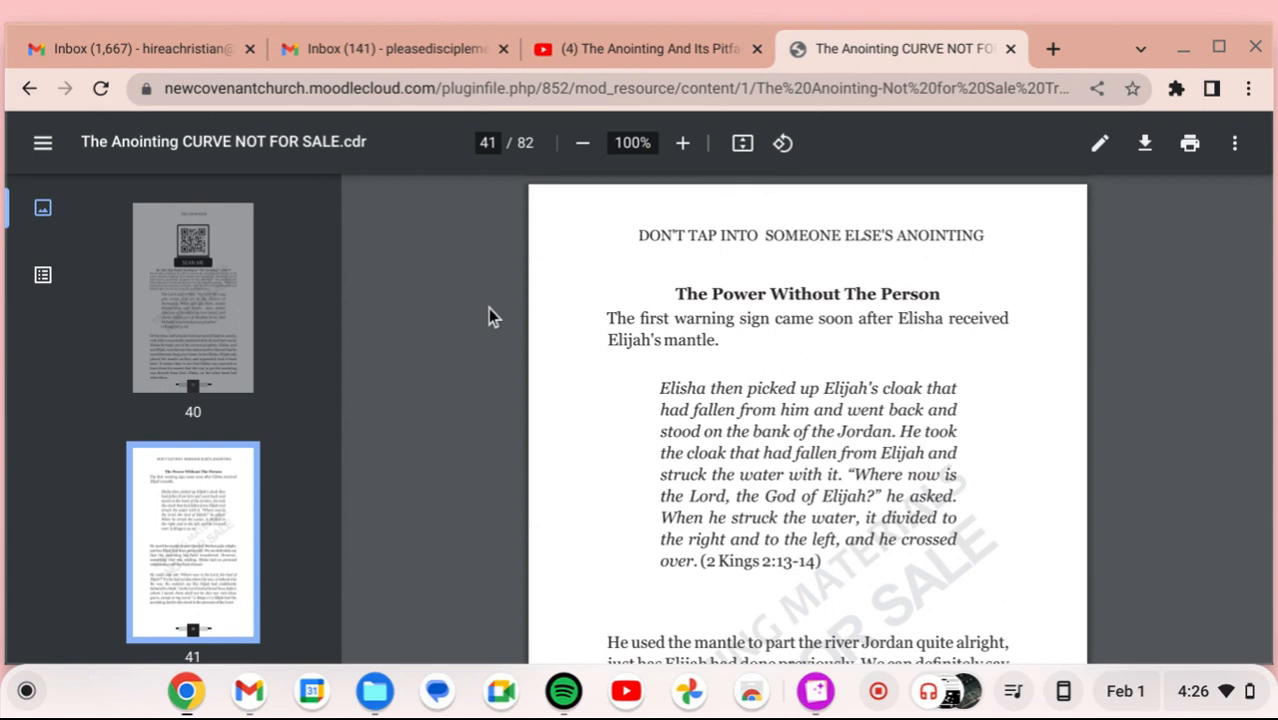
scroll("down", 3)
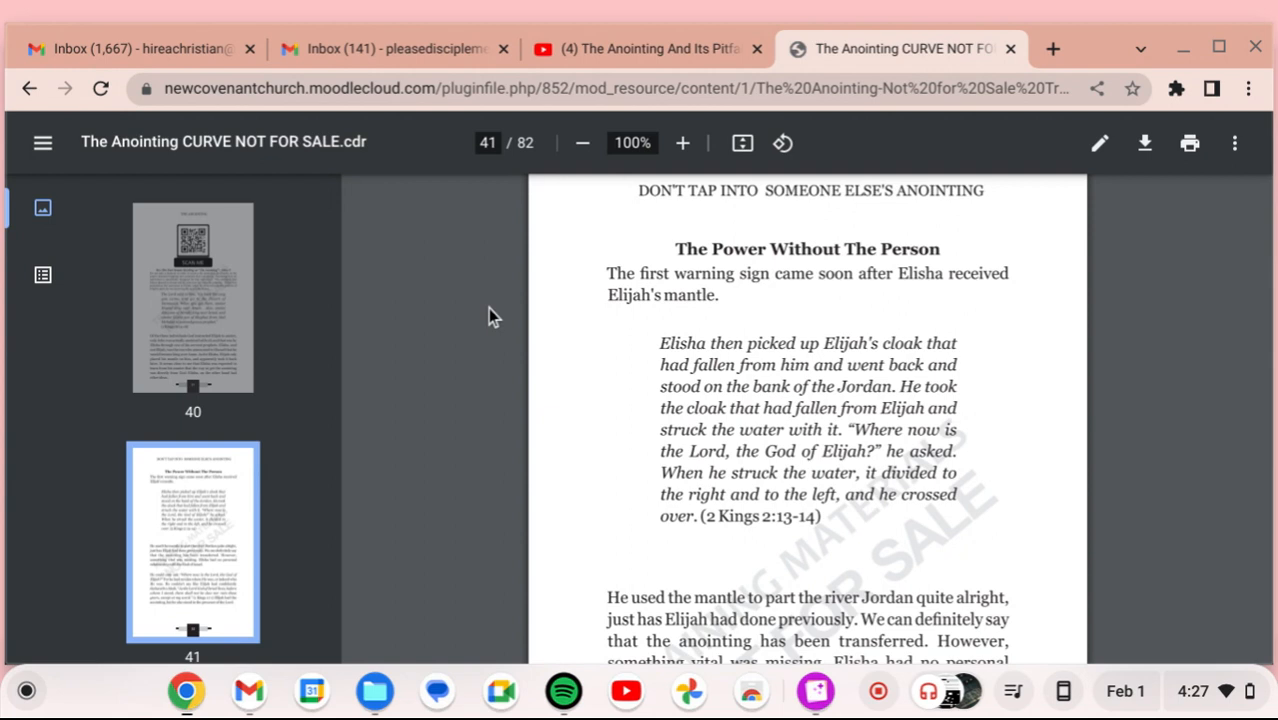
scroll("down", 3)
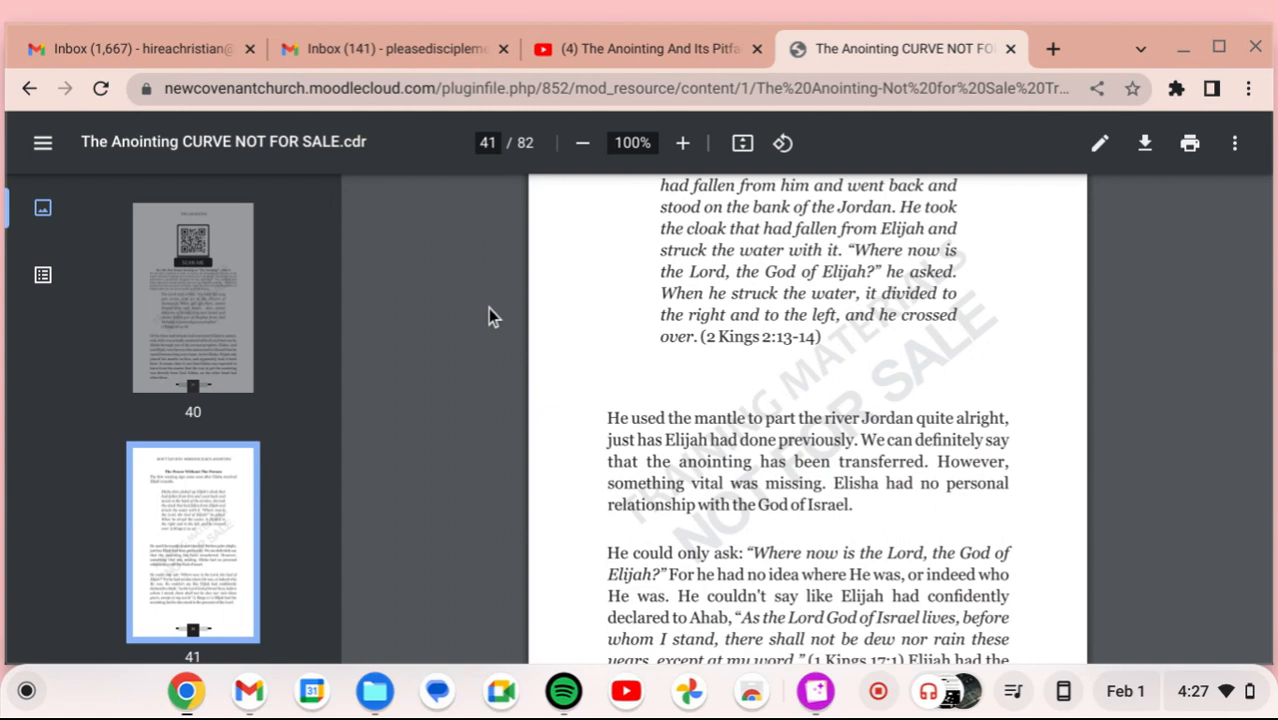
scroll("down", 3)
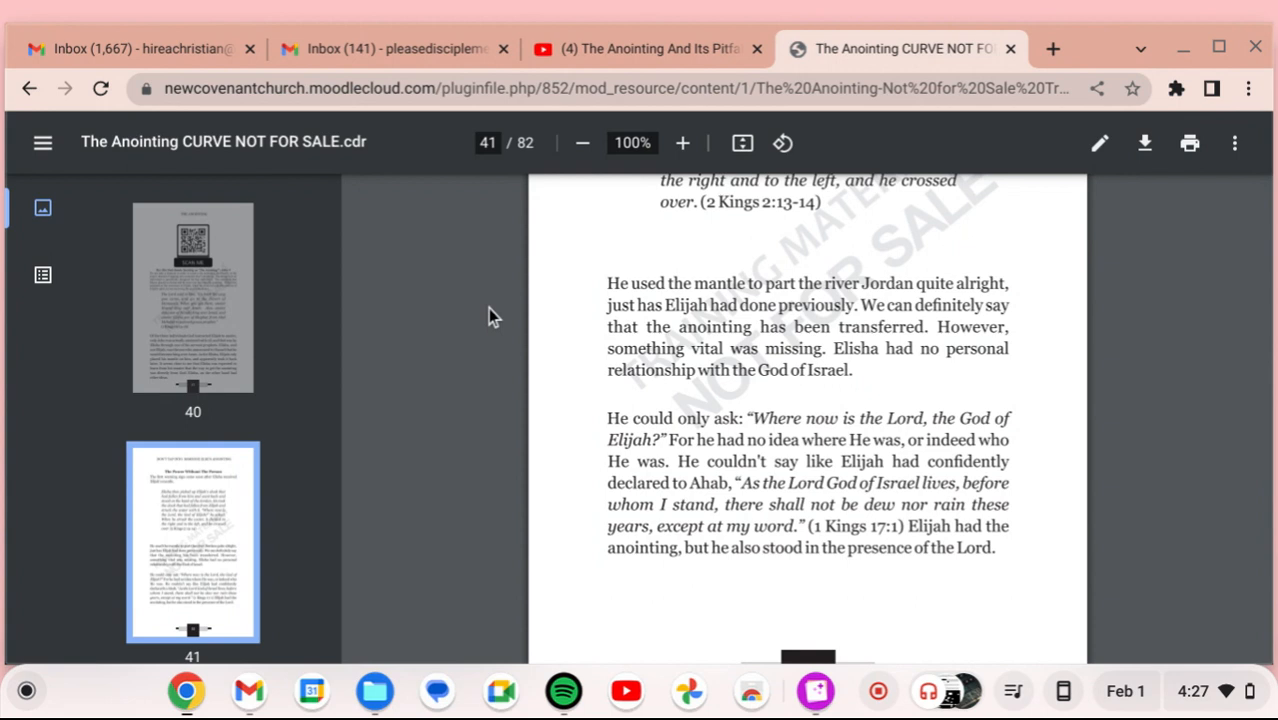
scroll("down", 3)
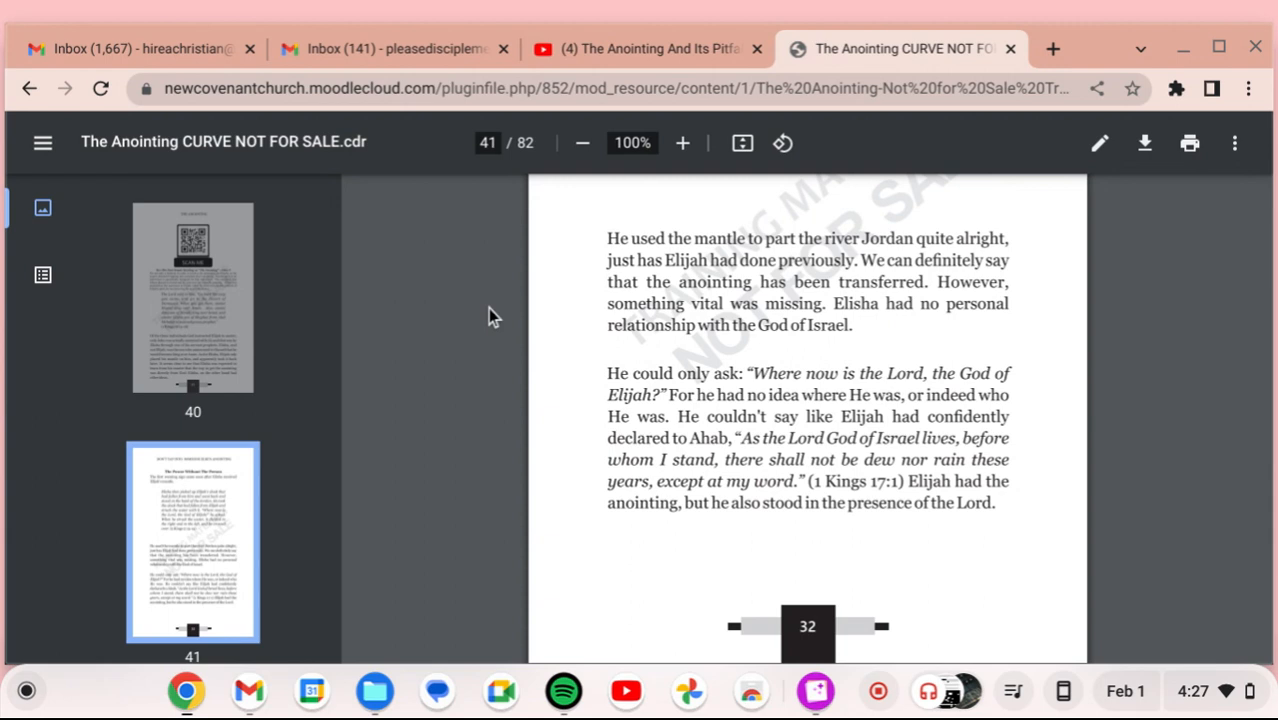
scroll("down", 3)
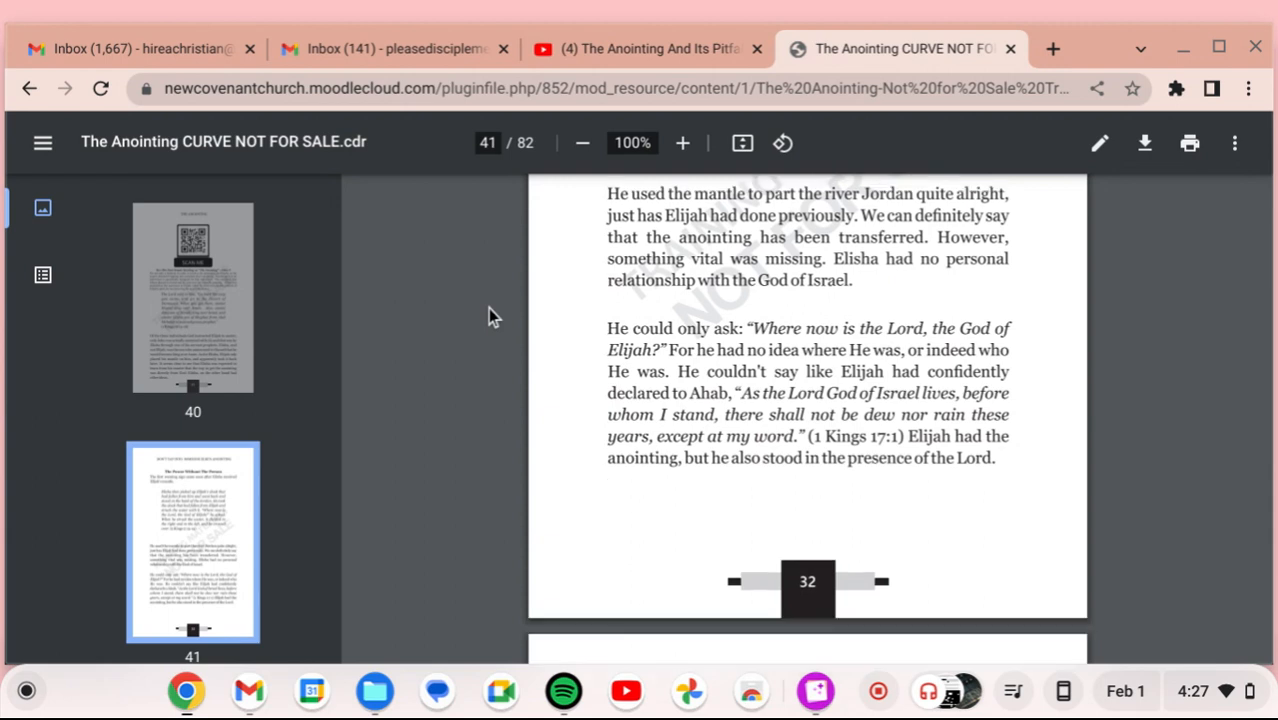
scroll("down", 3)
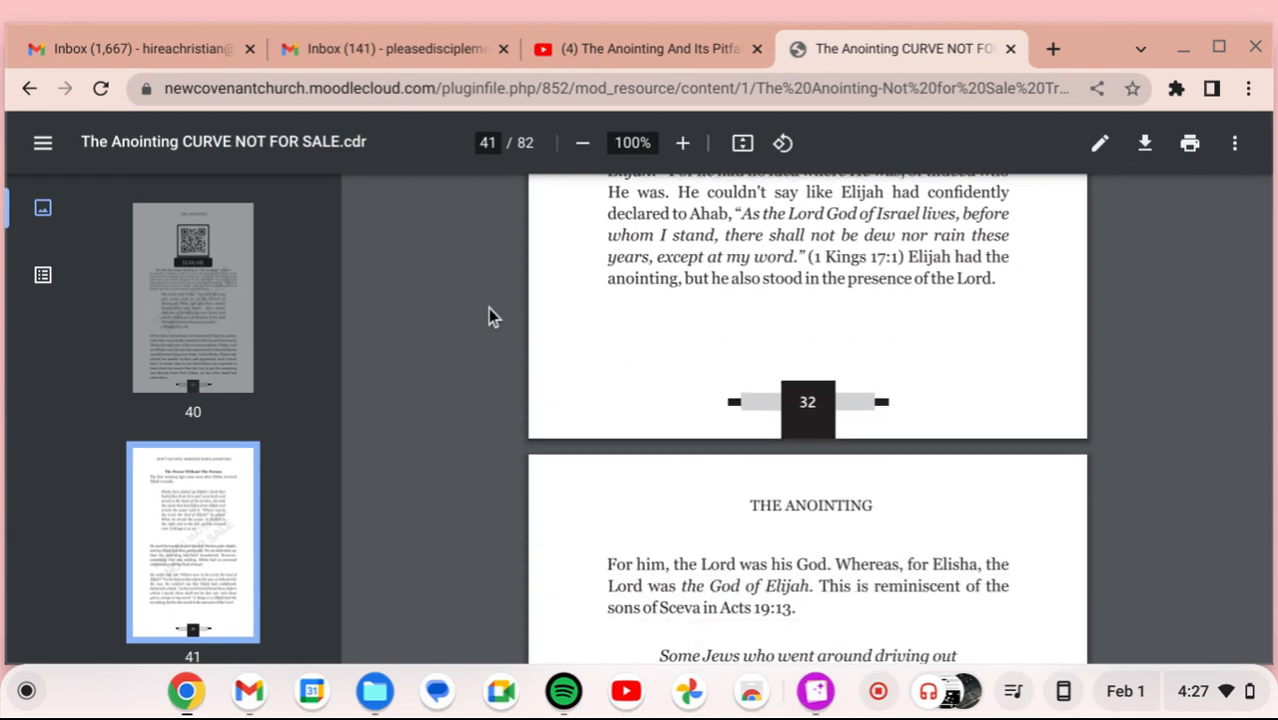
scroll("down", 3)
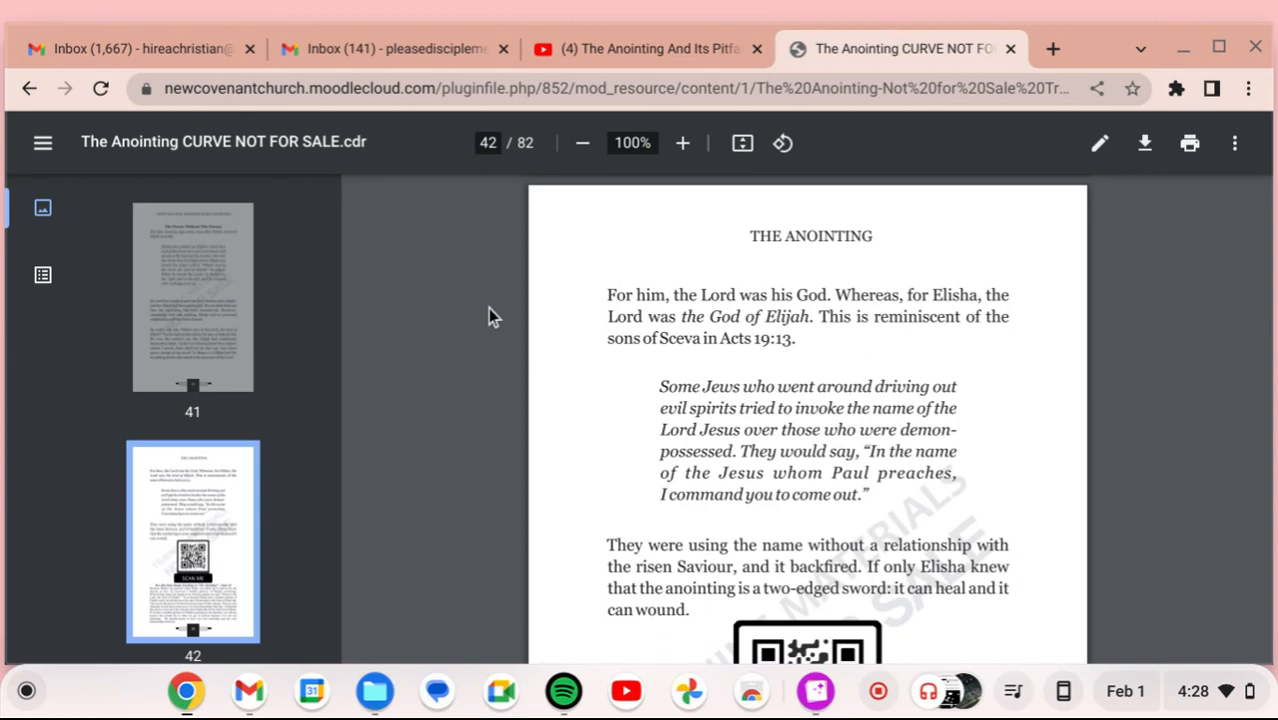
scroll("down", 3)
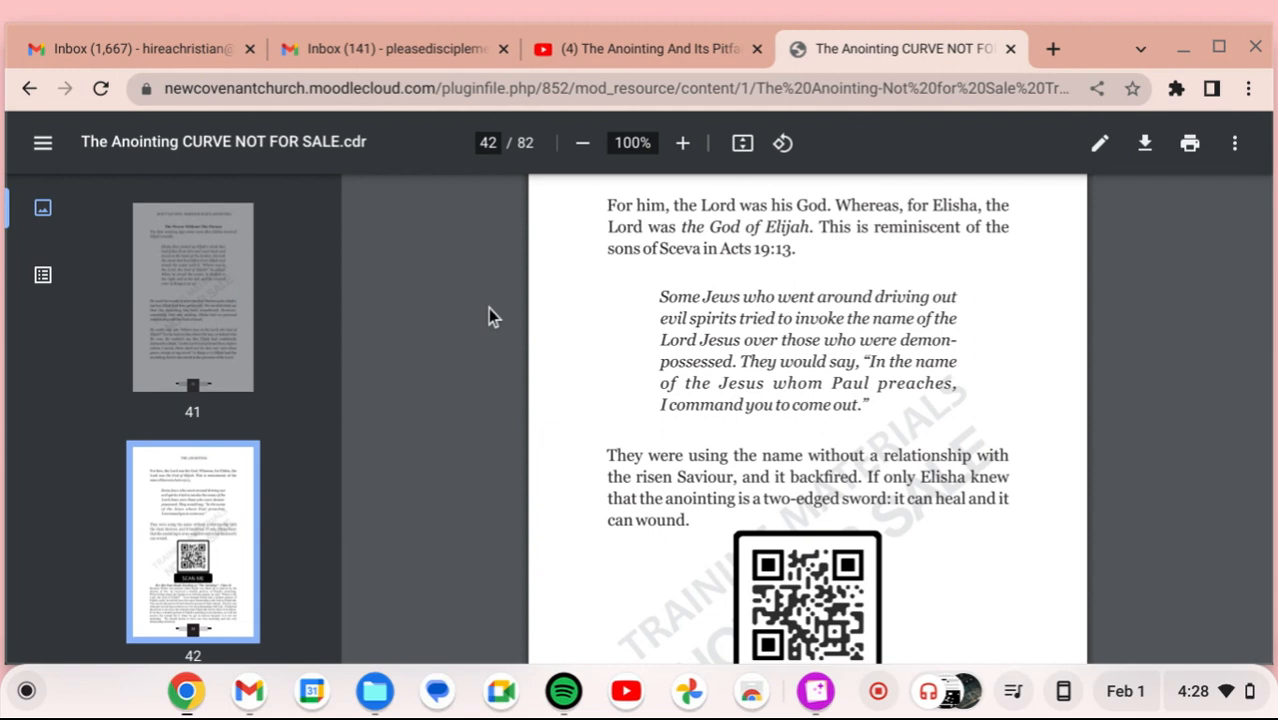
scroll("down", 3)
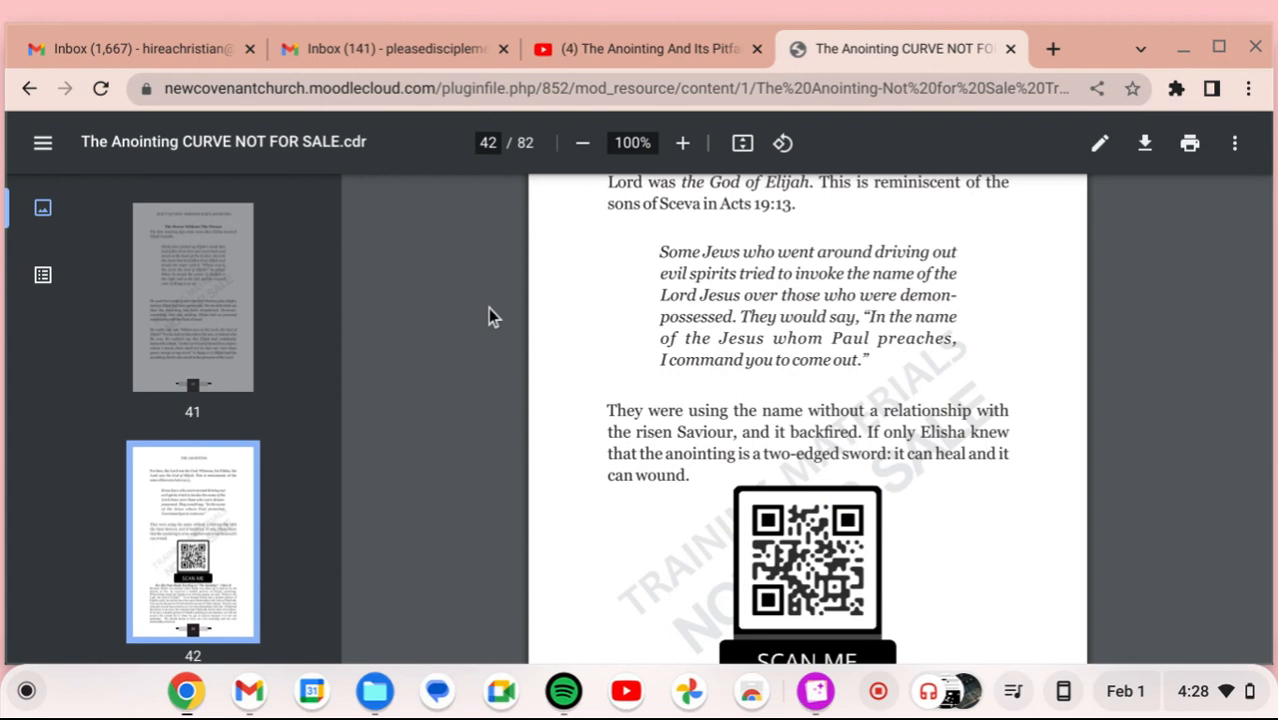
scroll("down", 3)
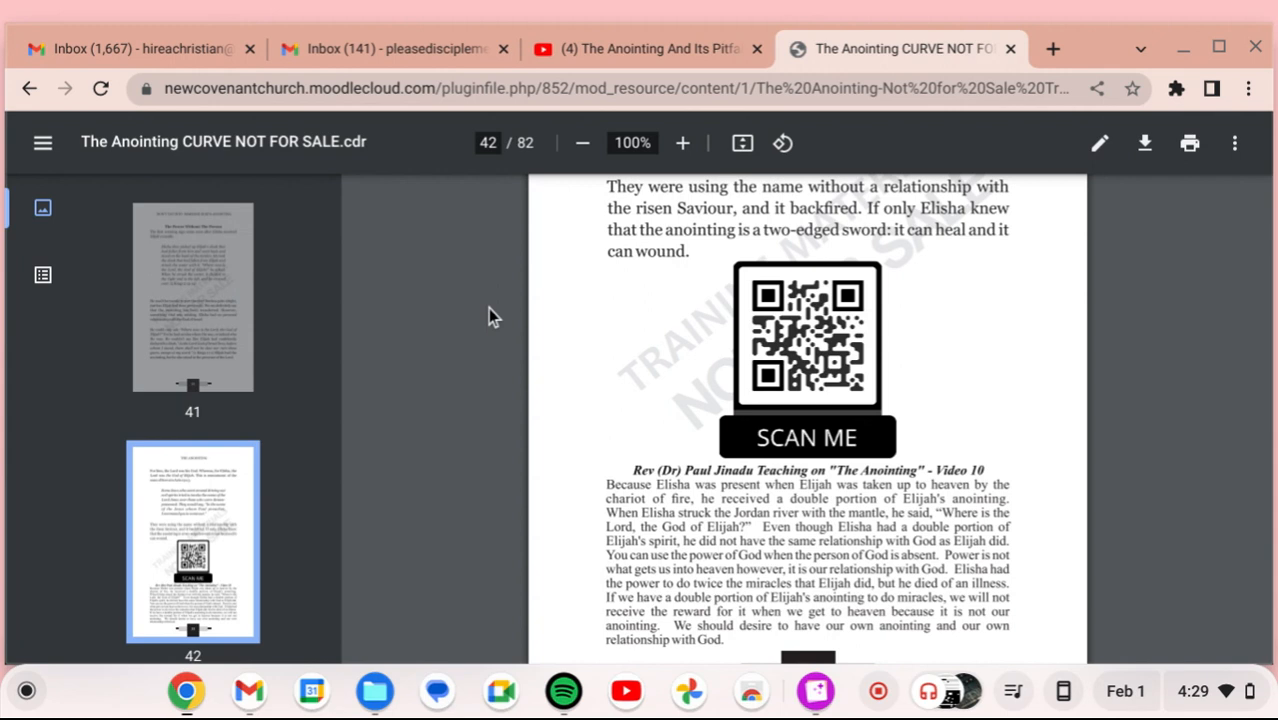
scroll("down", 3)
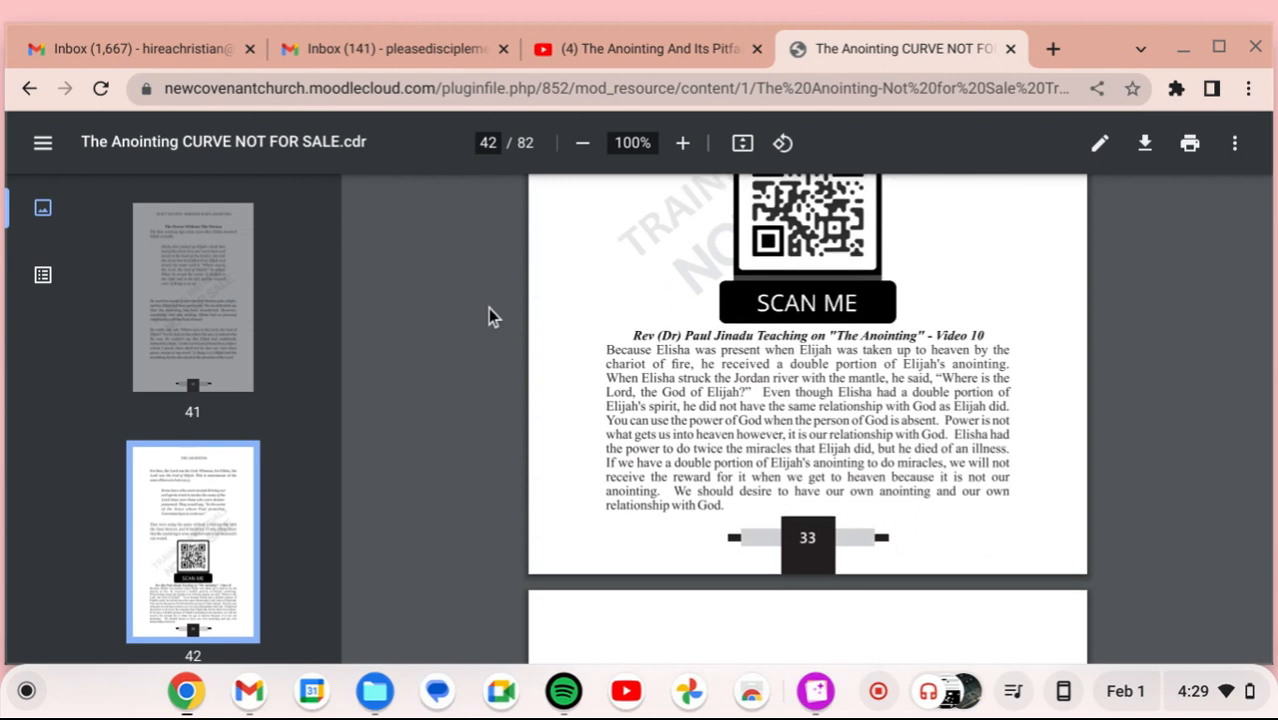
scroll("down", 3)
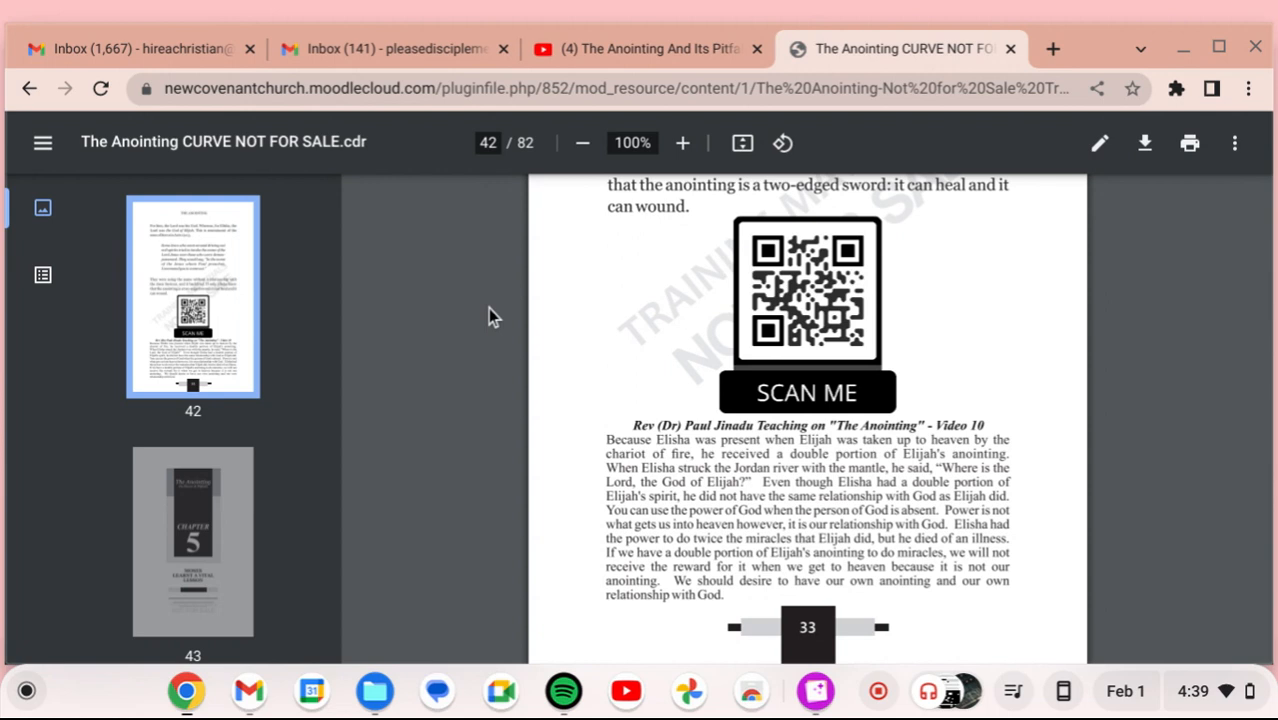
mouse_move(576, 332)
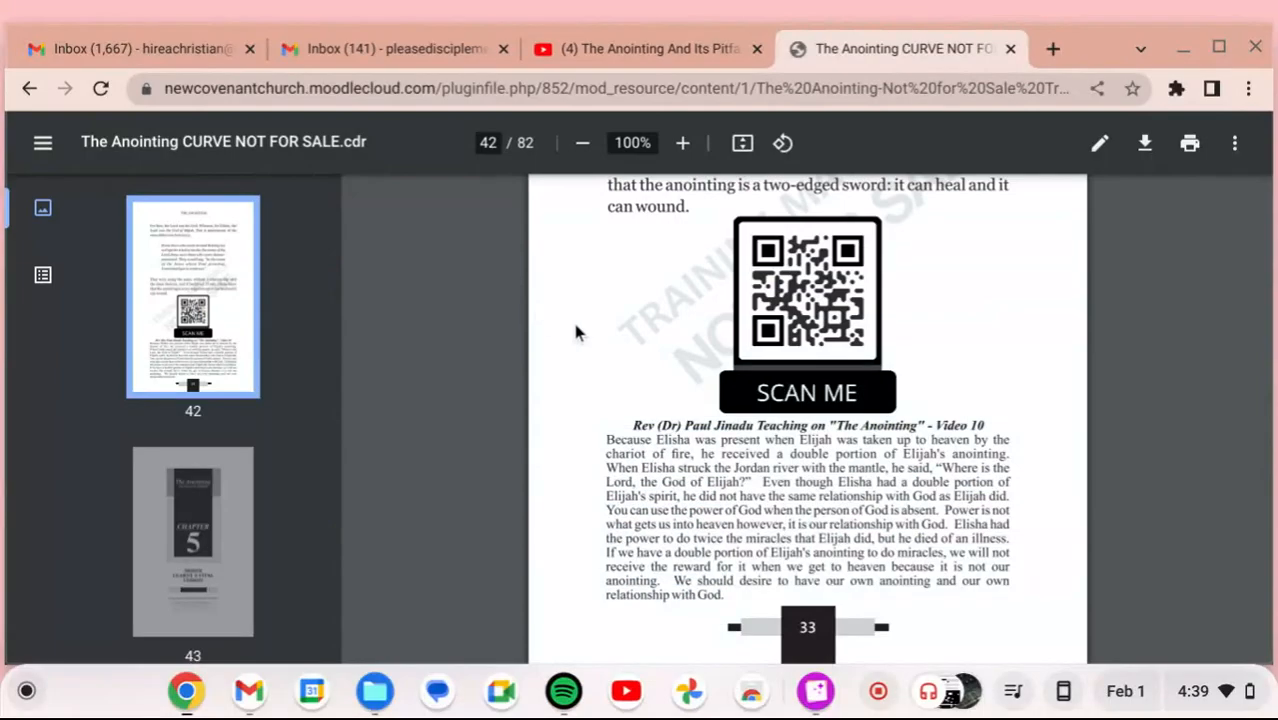